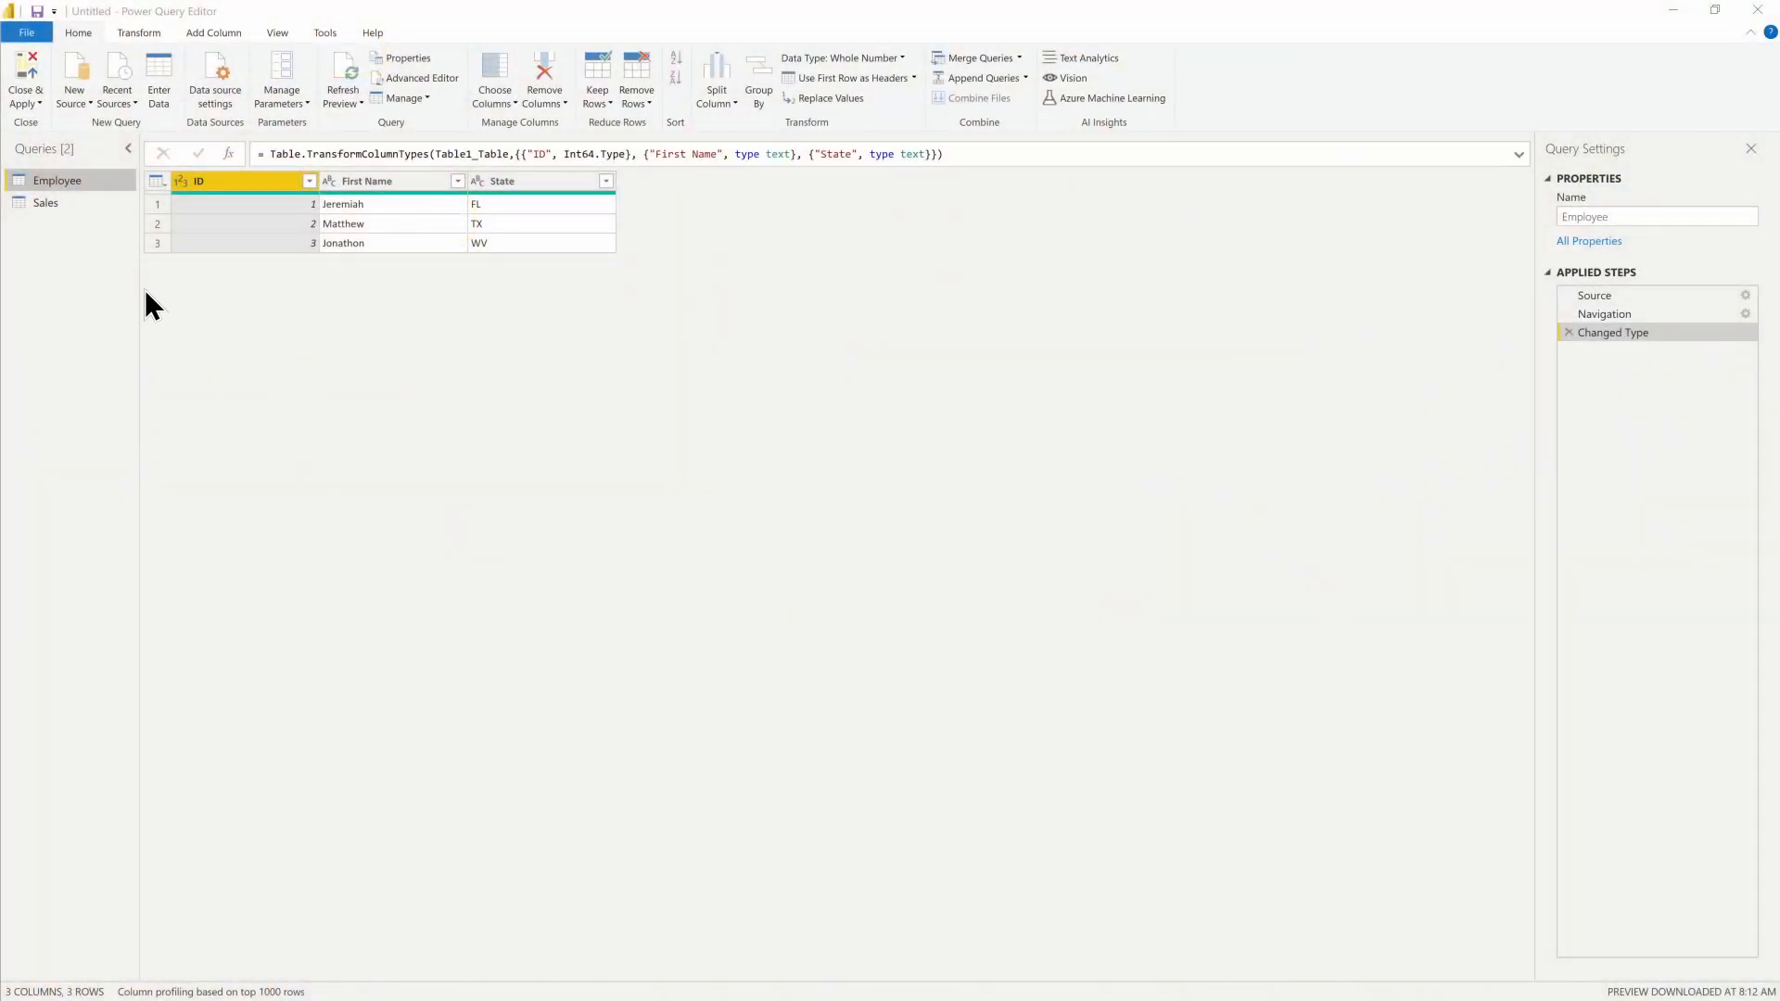
mouse_move(89, 241)
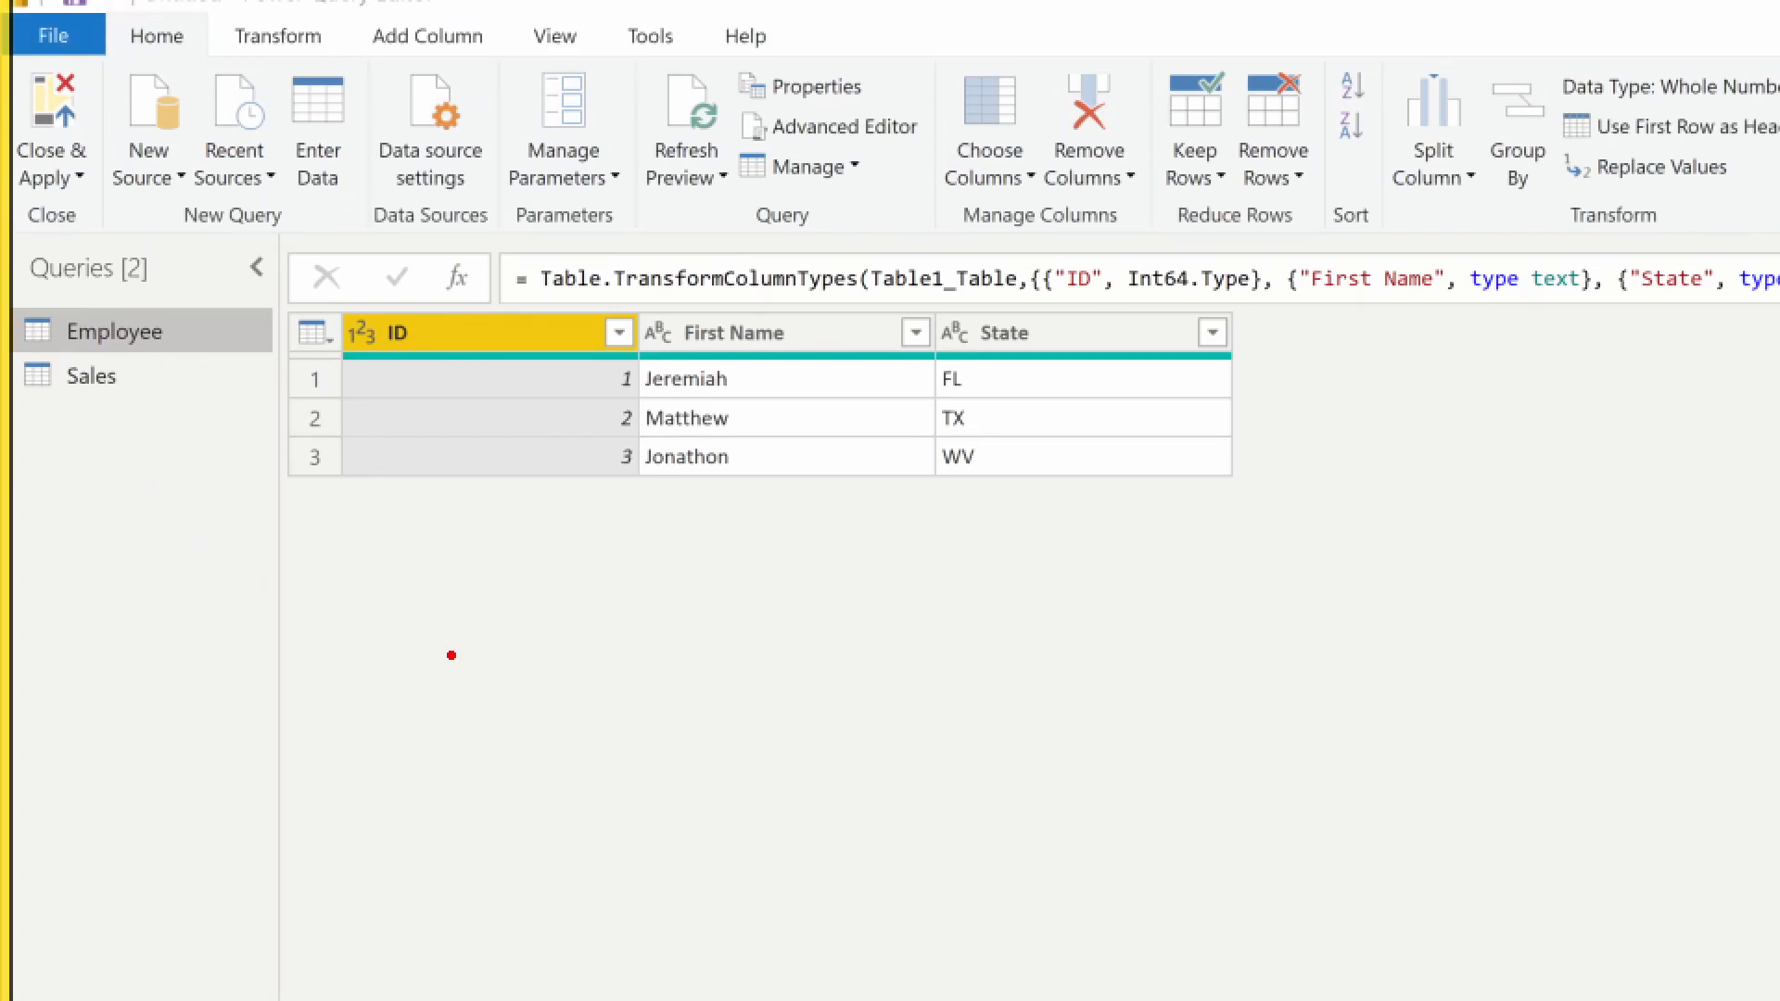
mouse_move(638, 365)
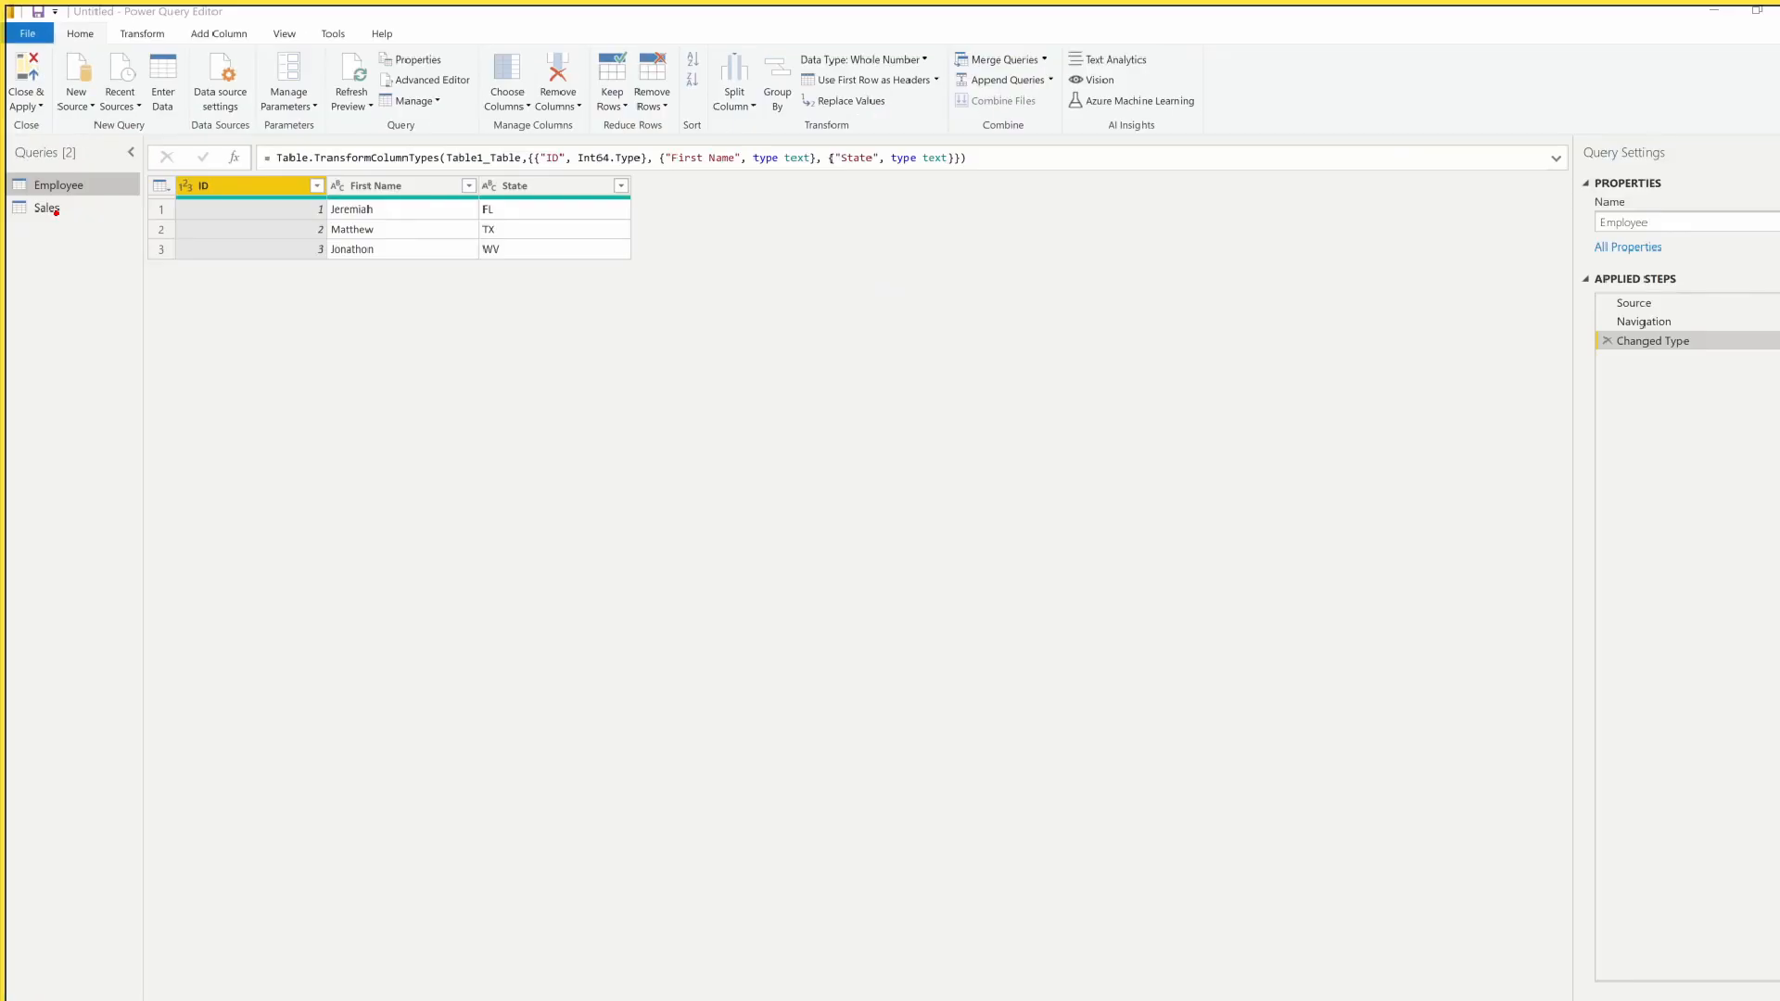
Step: Merge Employee with the Sales table on First Name to Sales Person, matching 0 of 3 rows
left_click(47, 204)
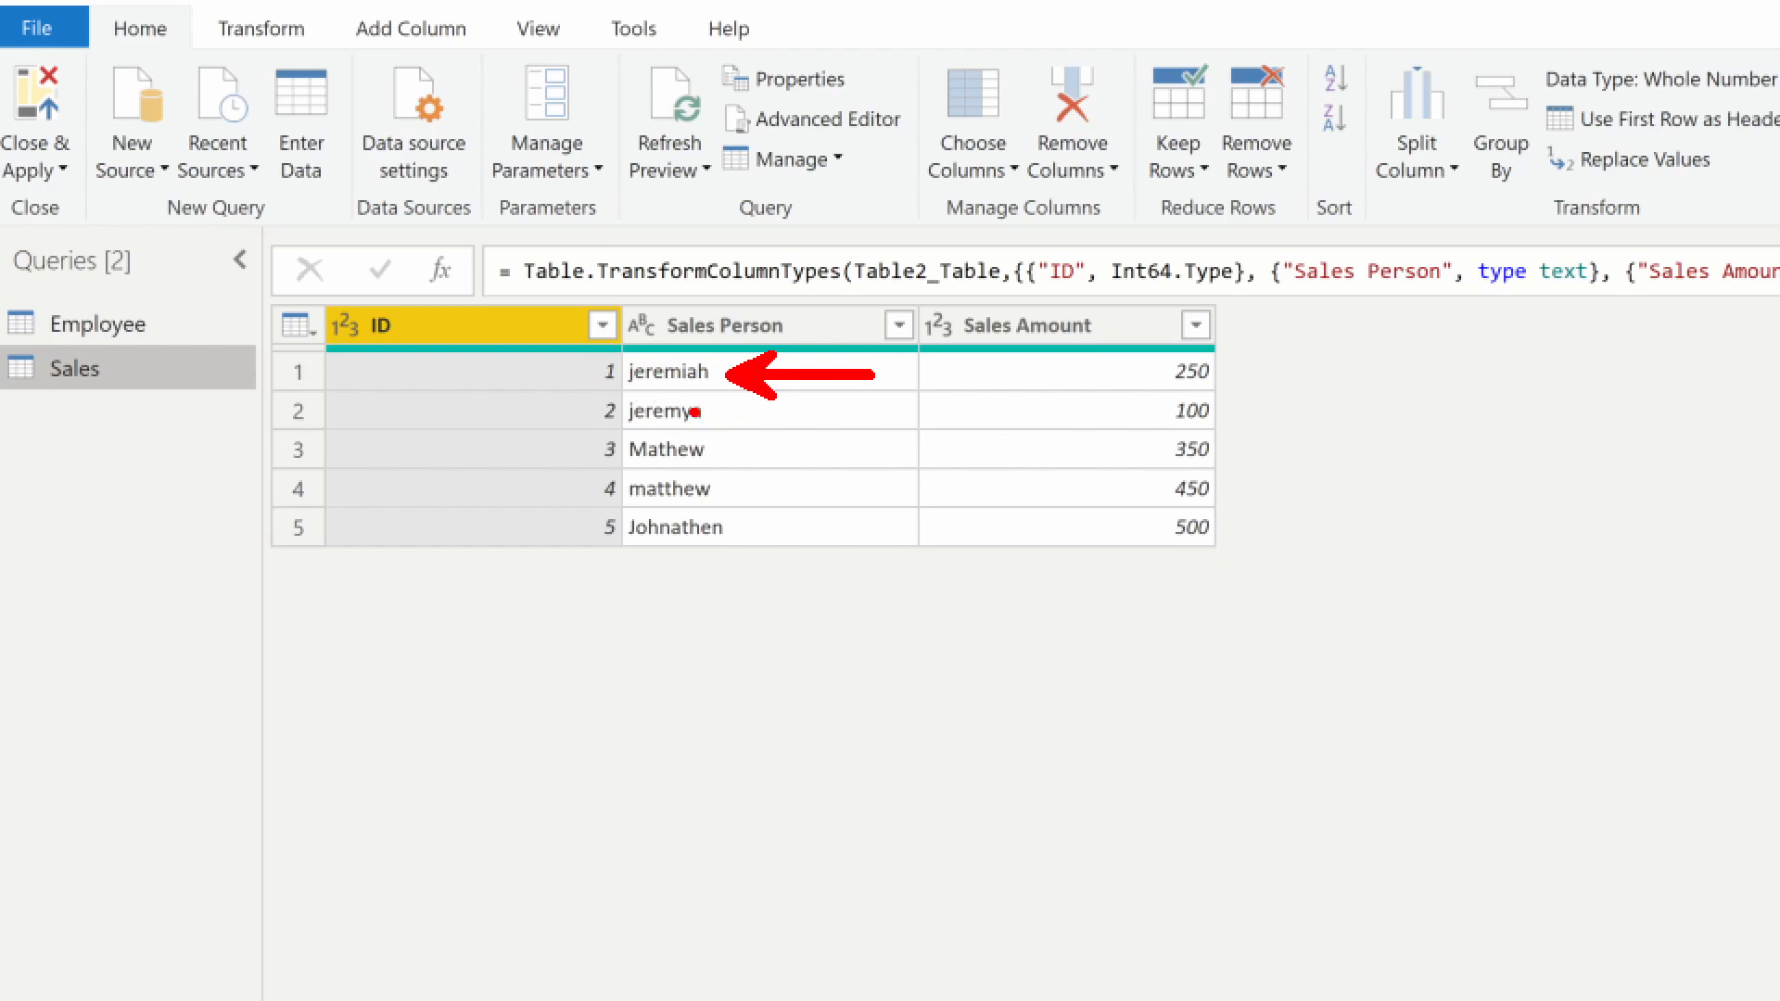
type("ame")
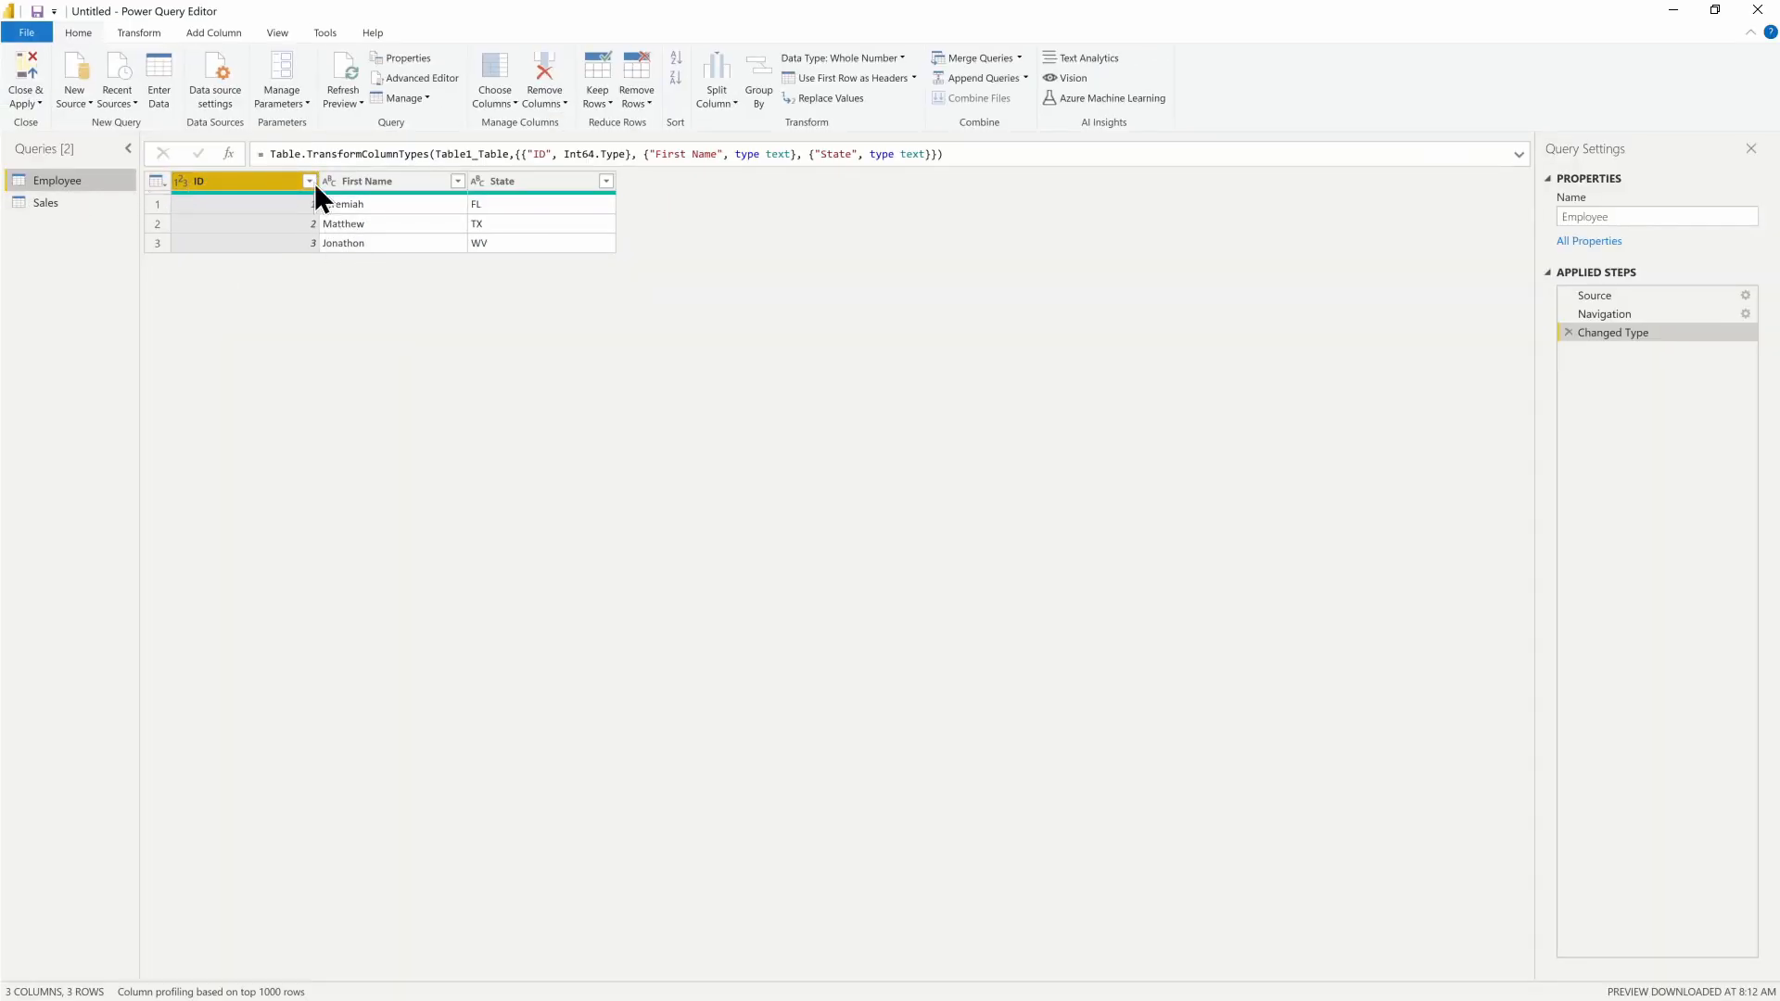
mouse_move(978, 57)
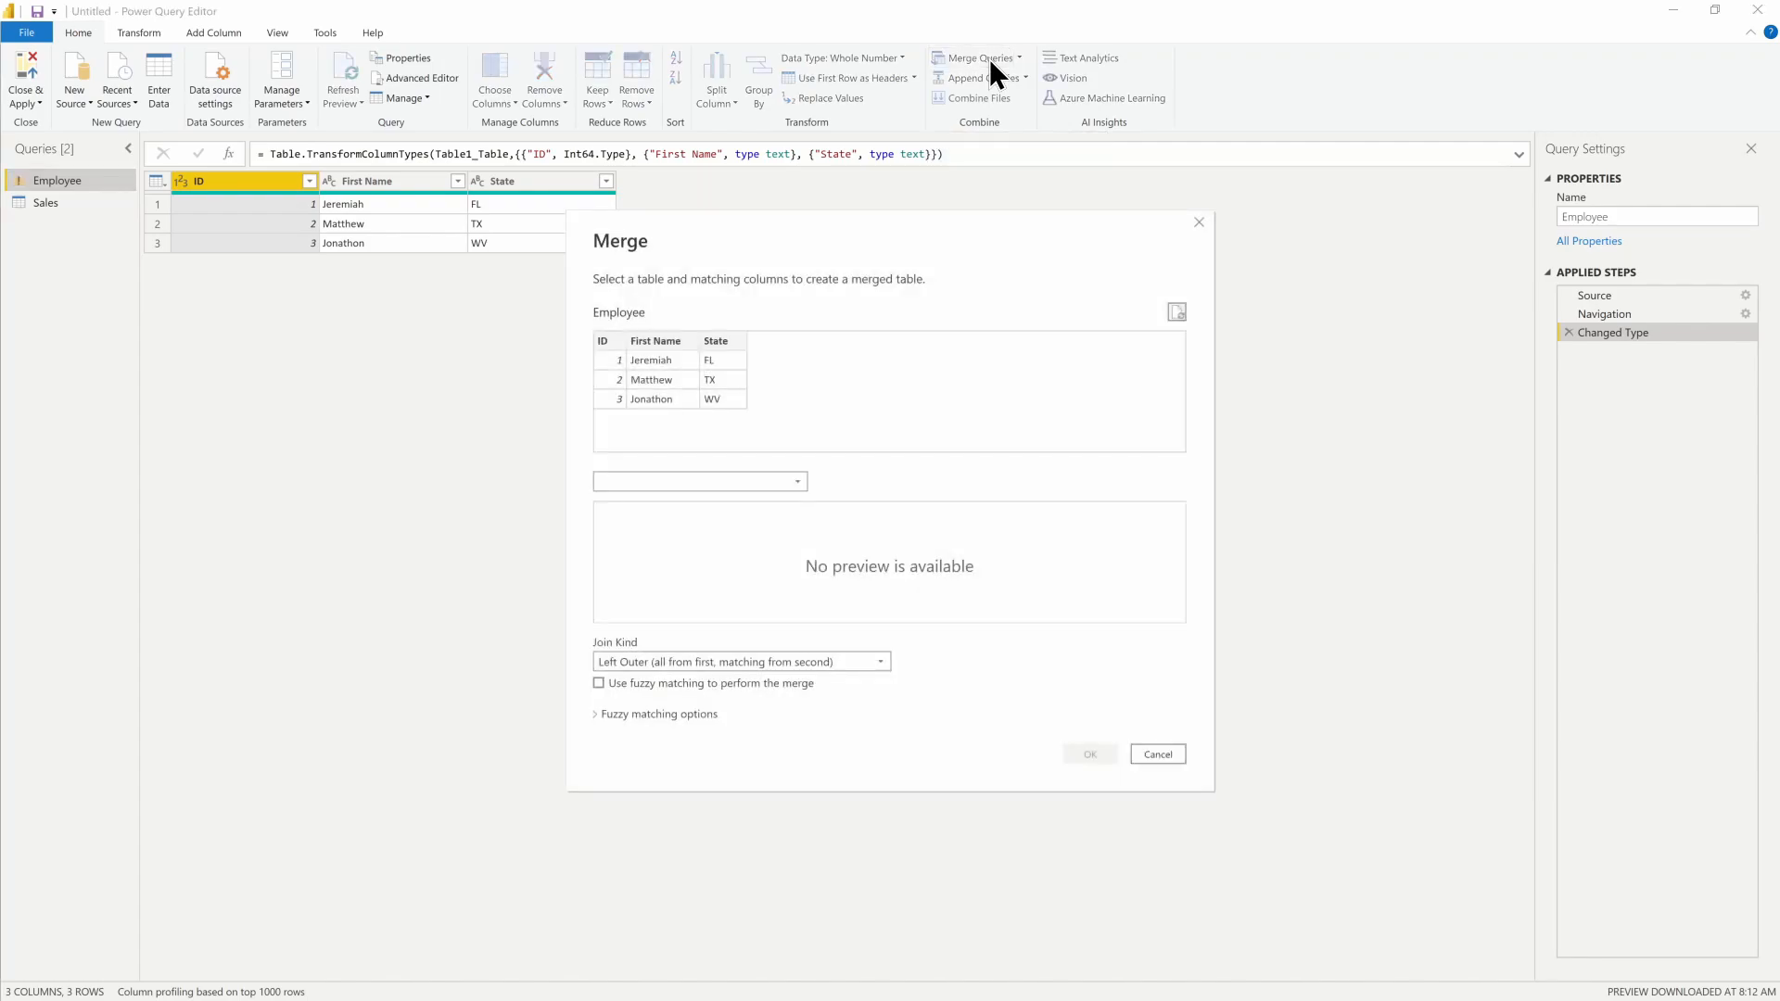
left_click(699, 482)
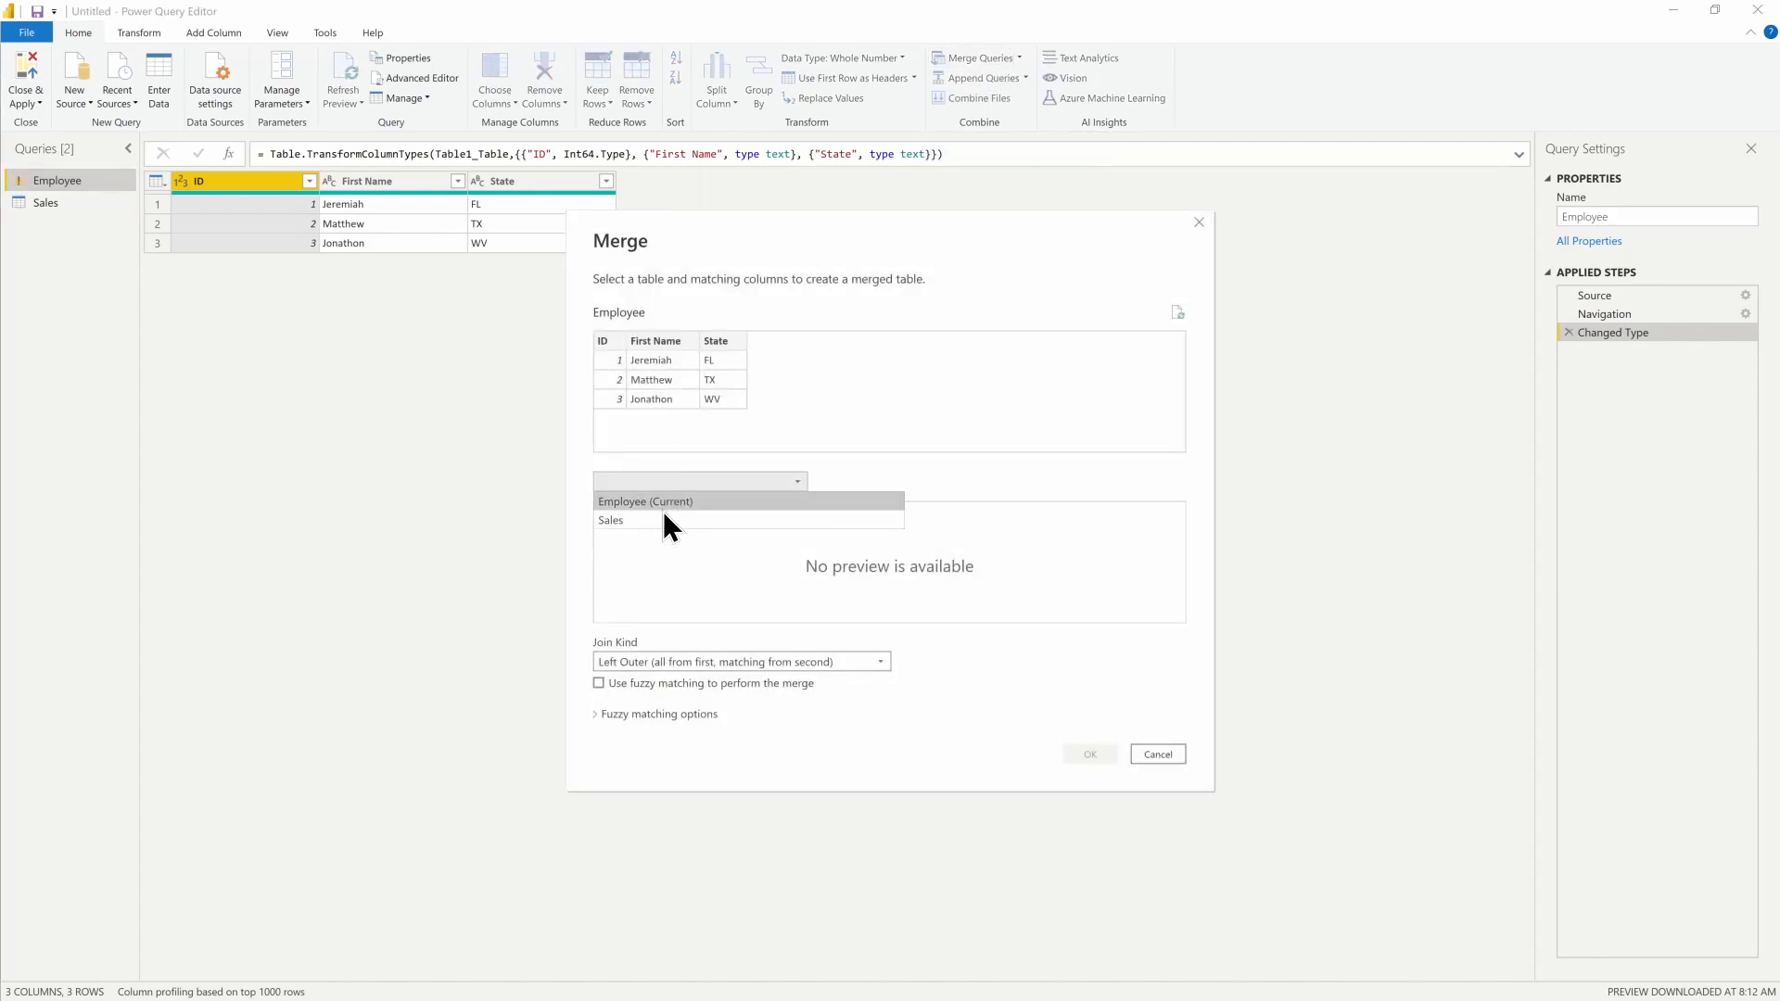
left_click(610, 519)
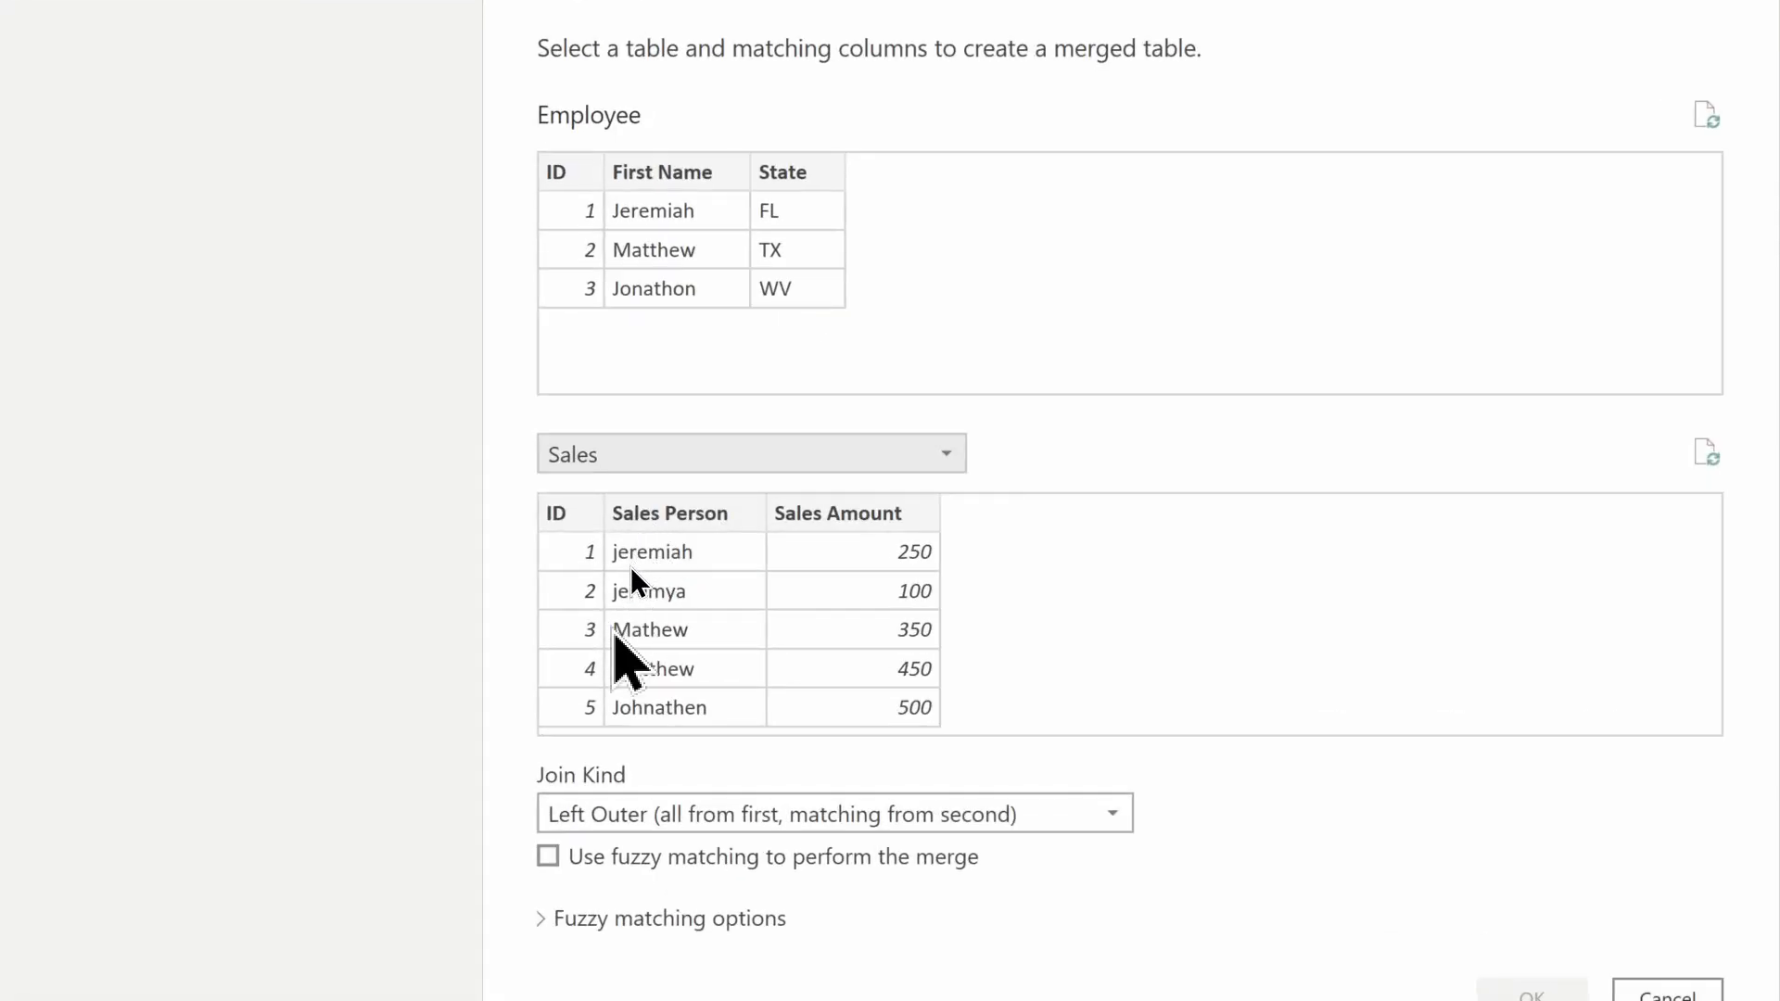
left_click(675, 170)
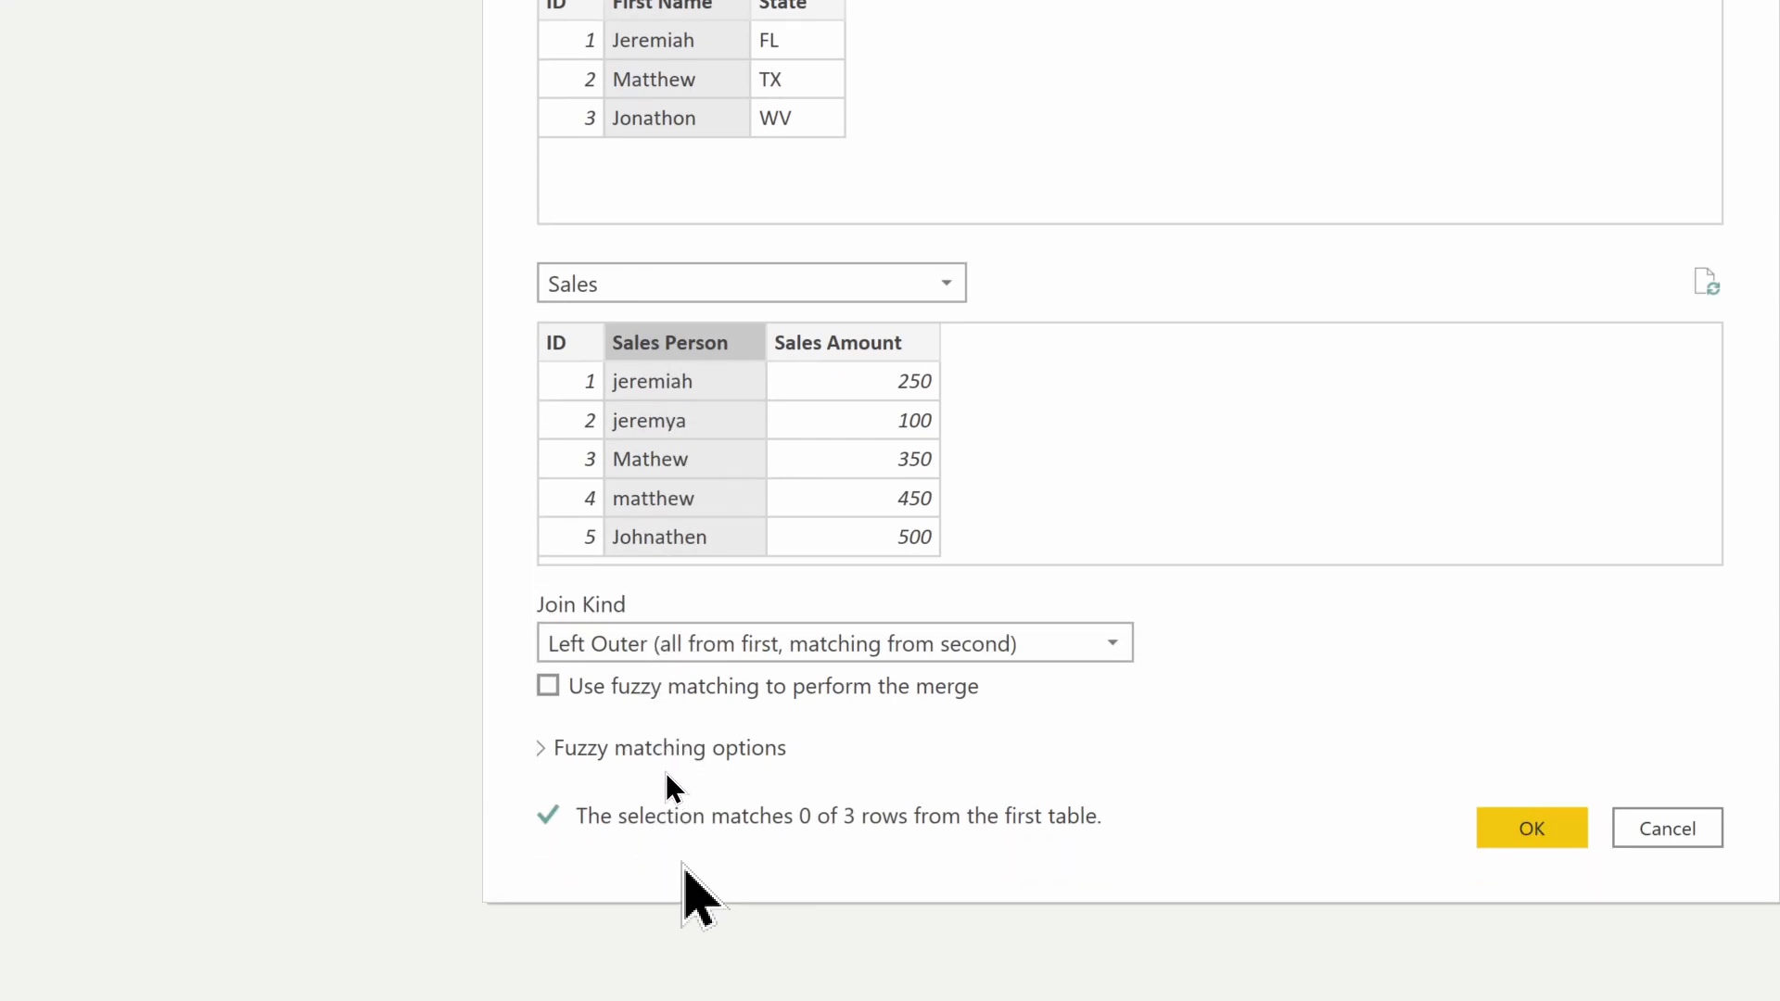
mouse_move(806, 846)
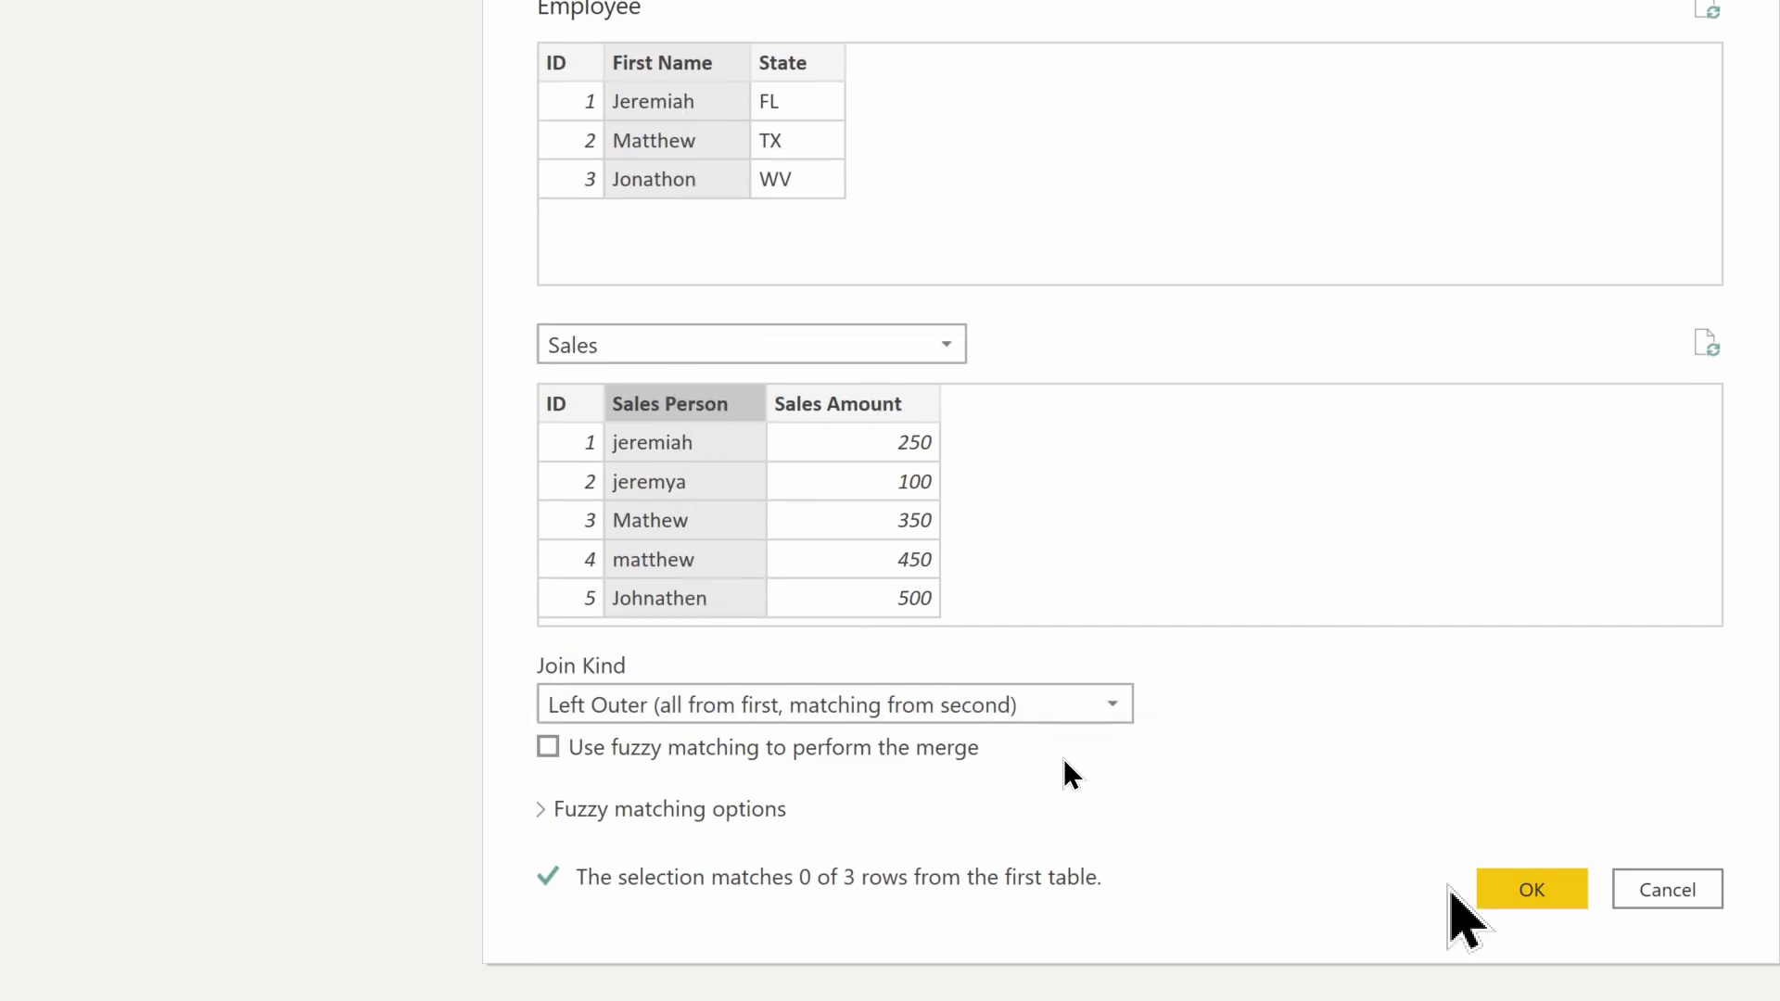
left_click(1529, 888)
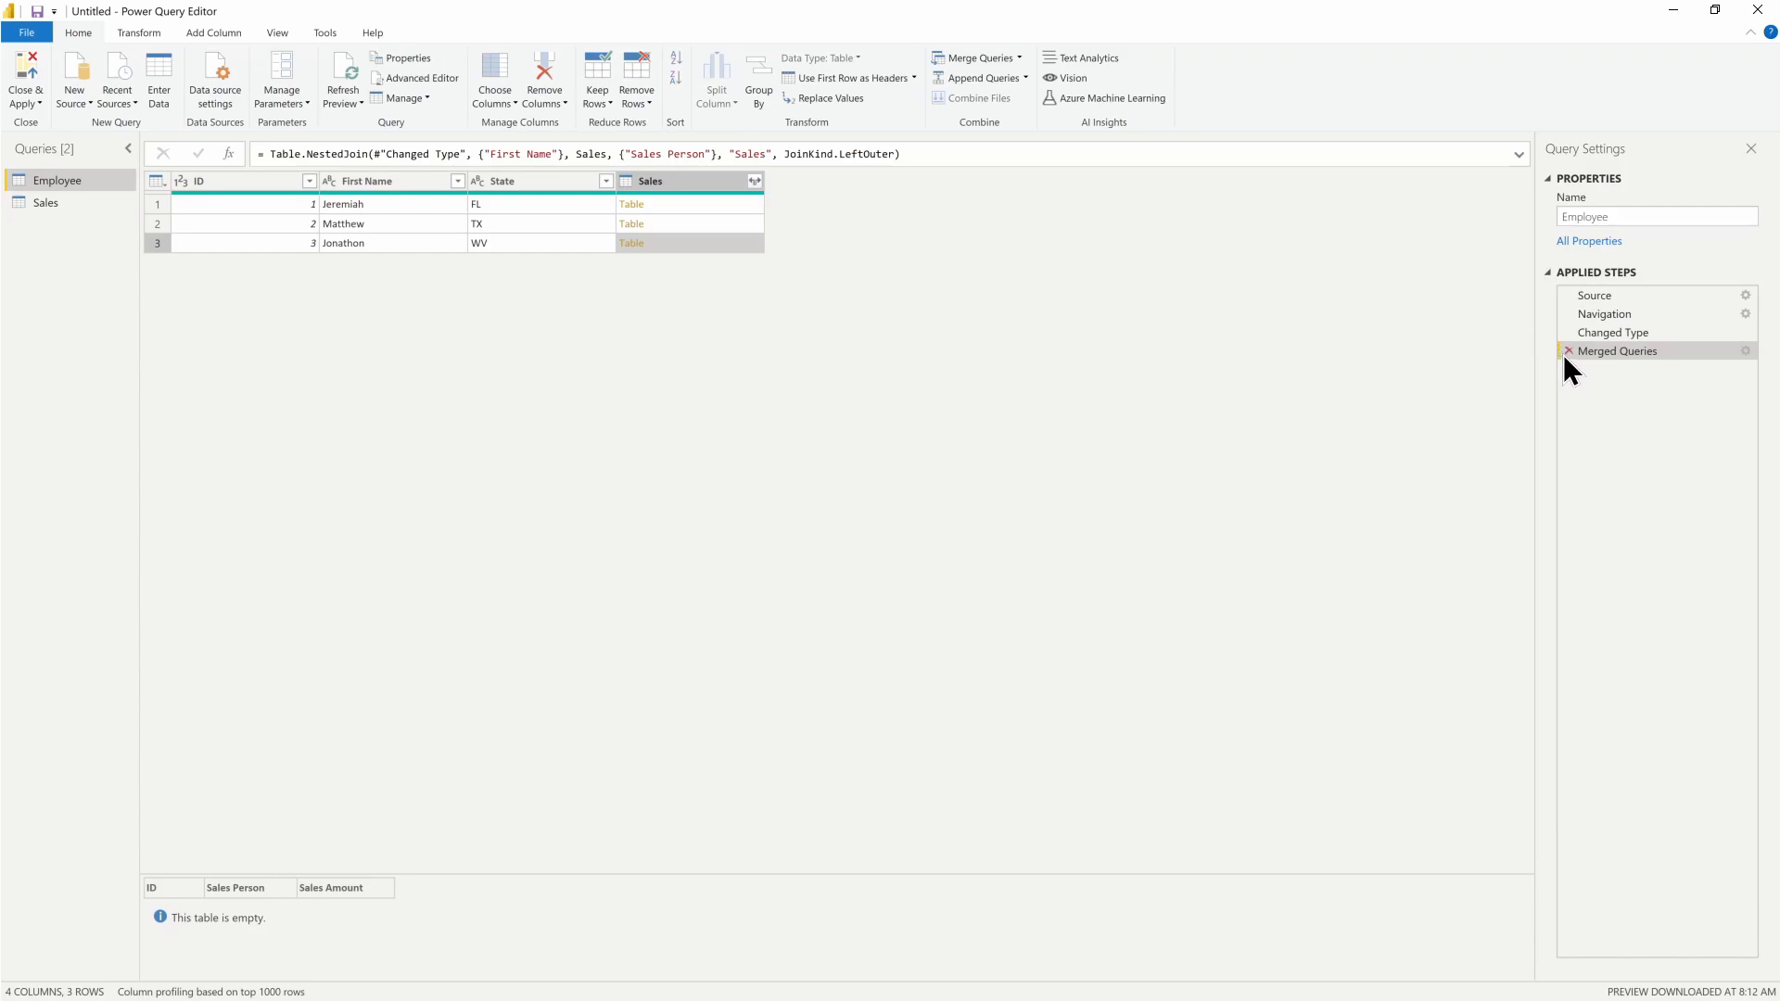
mouse_move(1754, 364)
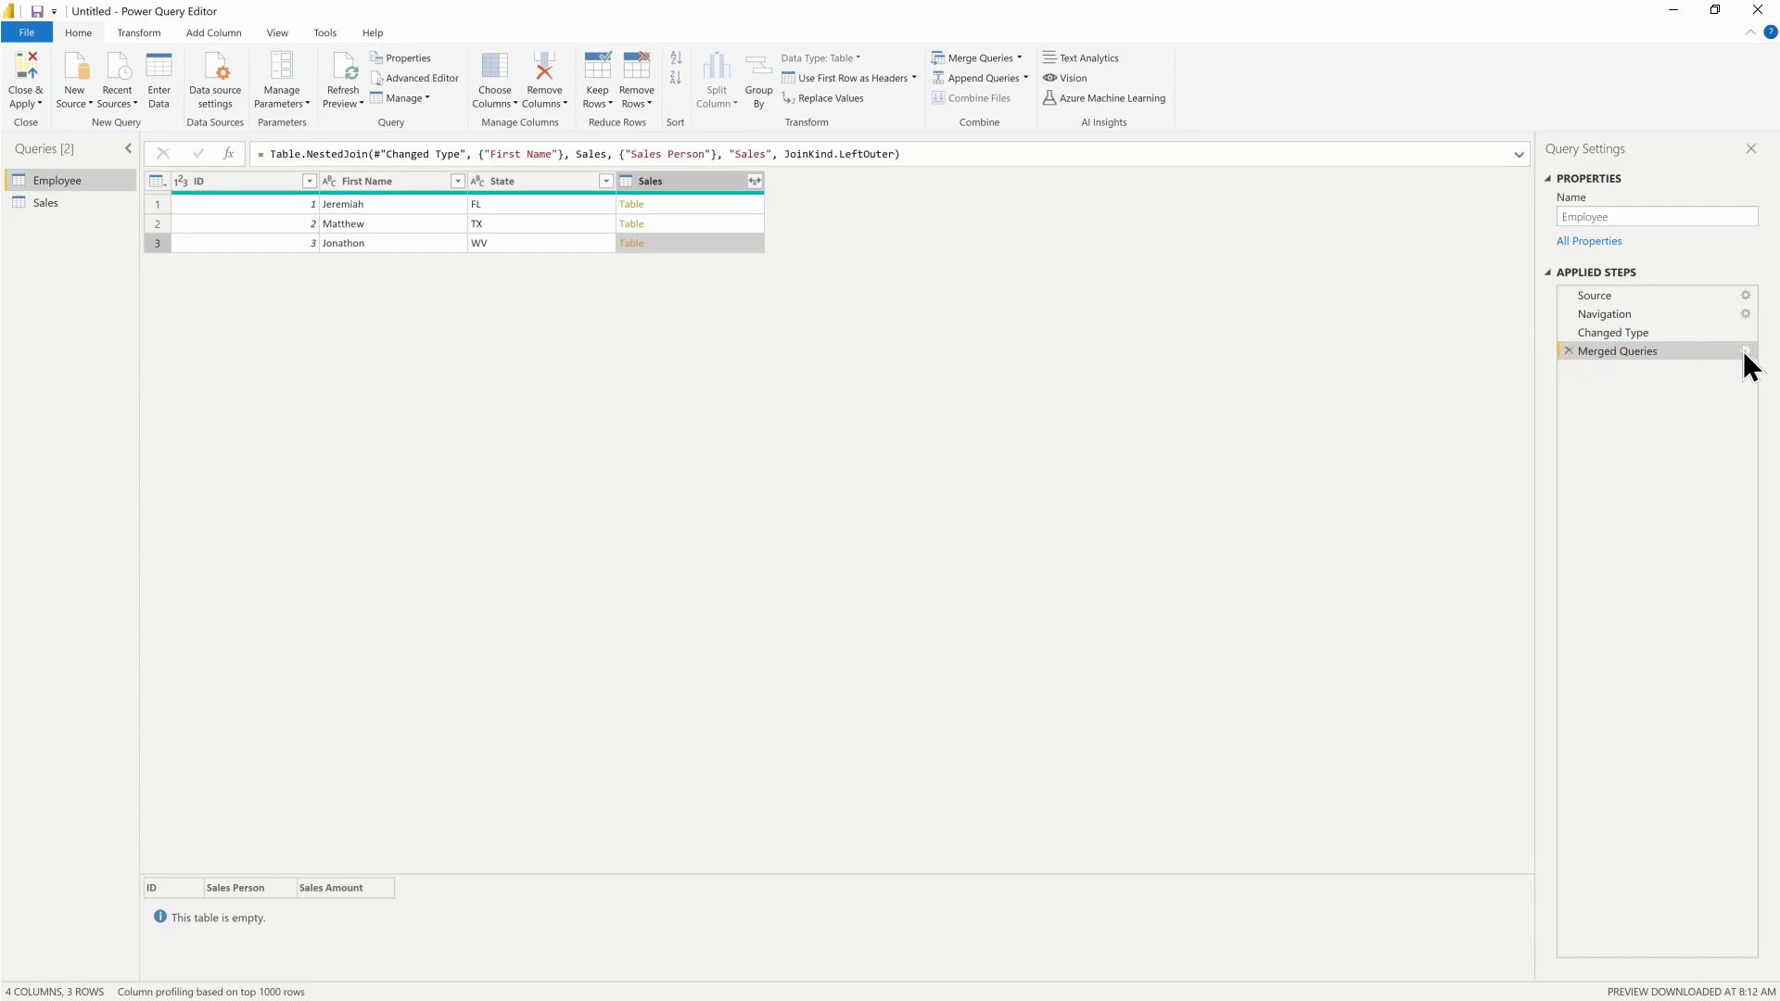
Step: Reopen the merge settings and enable fuzzy matching with its options shown
left_click(1744, 351)
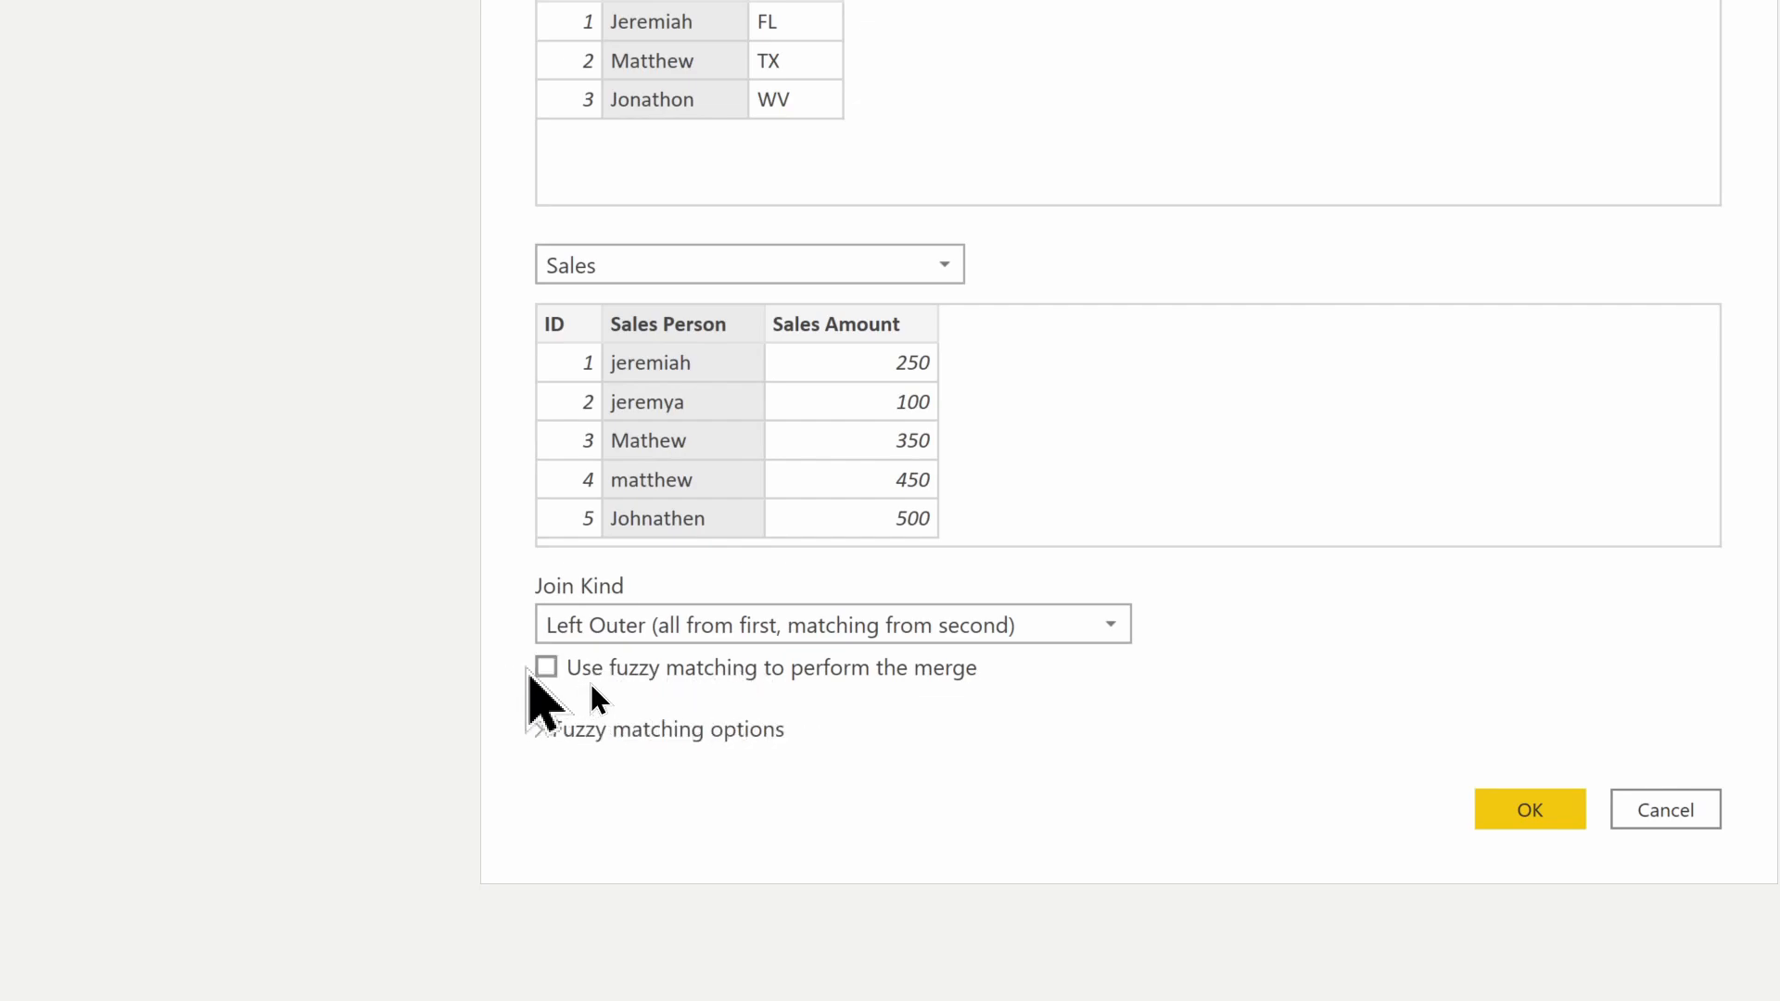
left_click(547, 667)
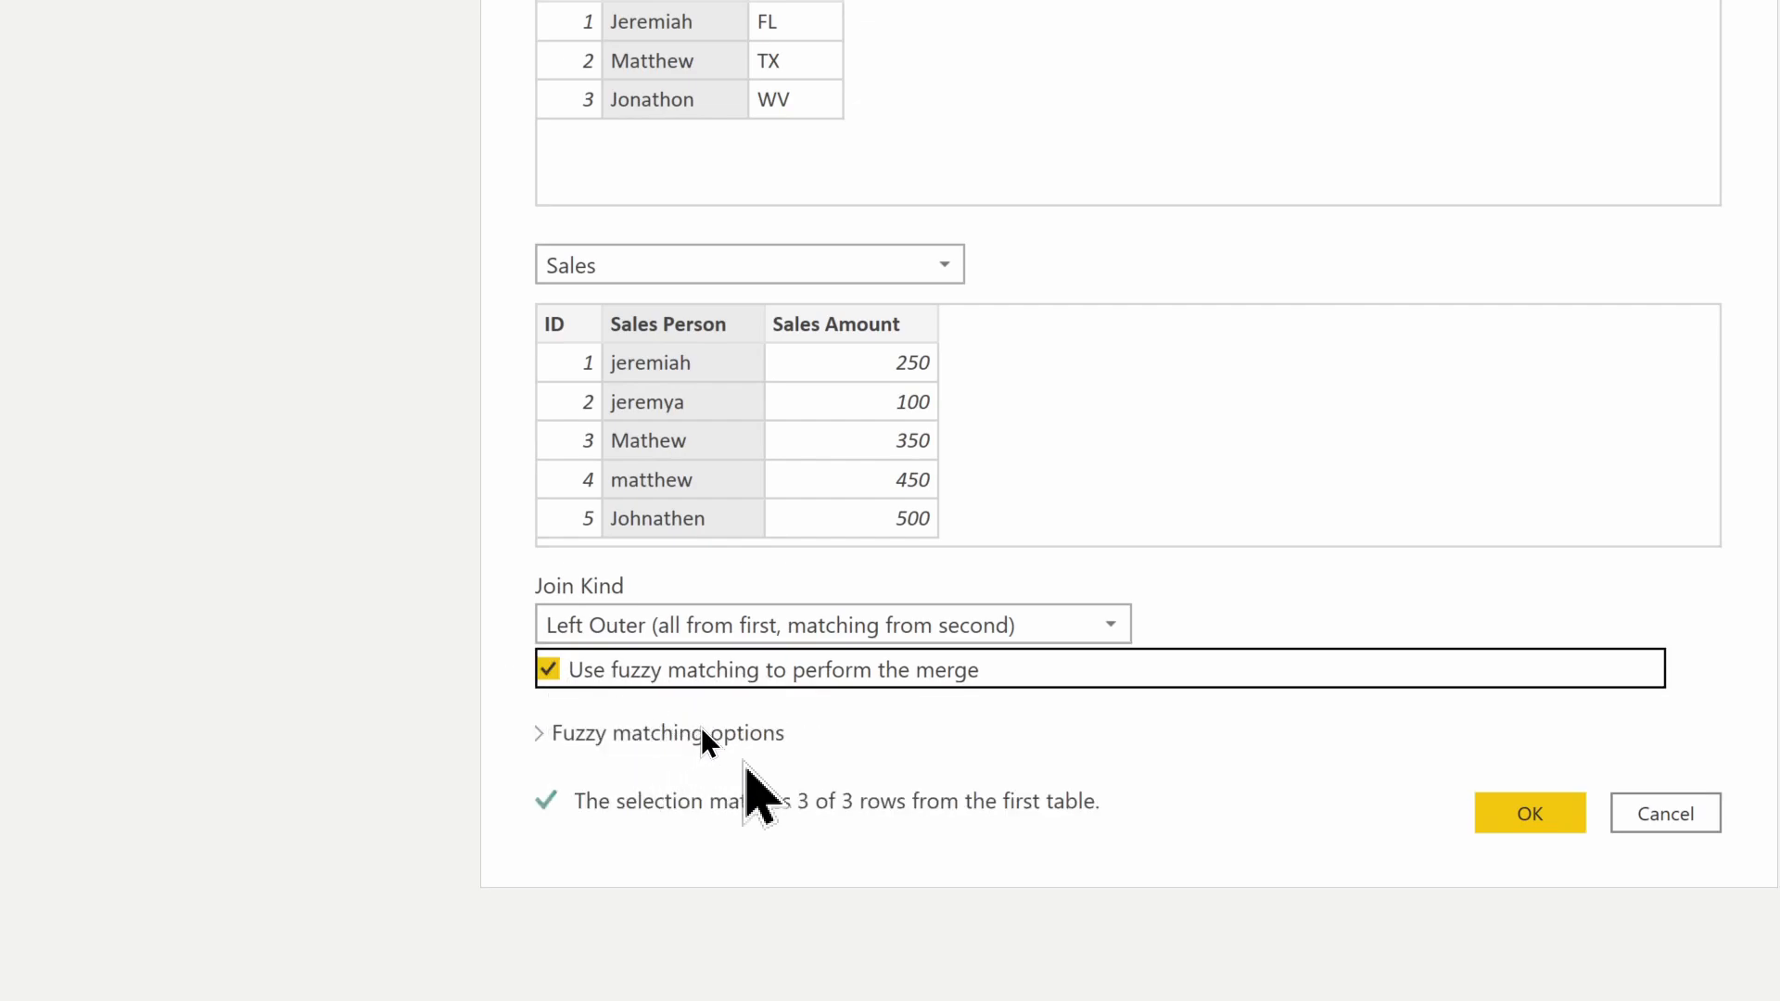
mouse_move(588, 758)
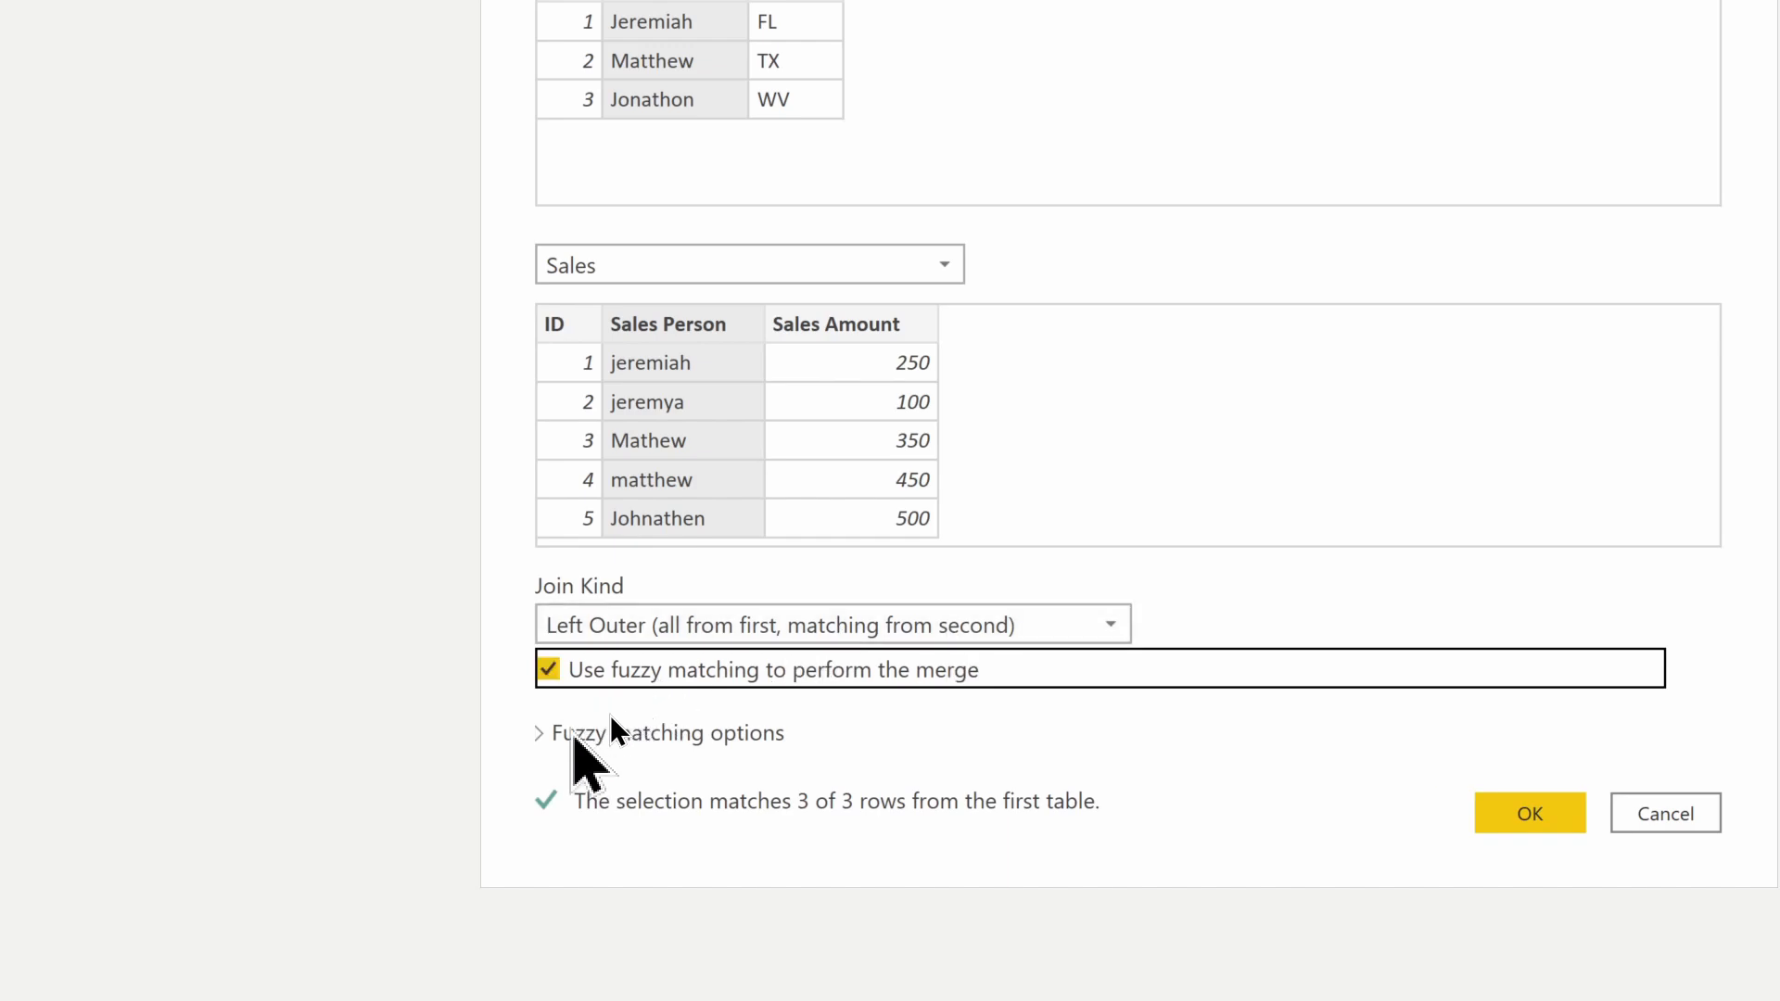
left_click(539, 732)
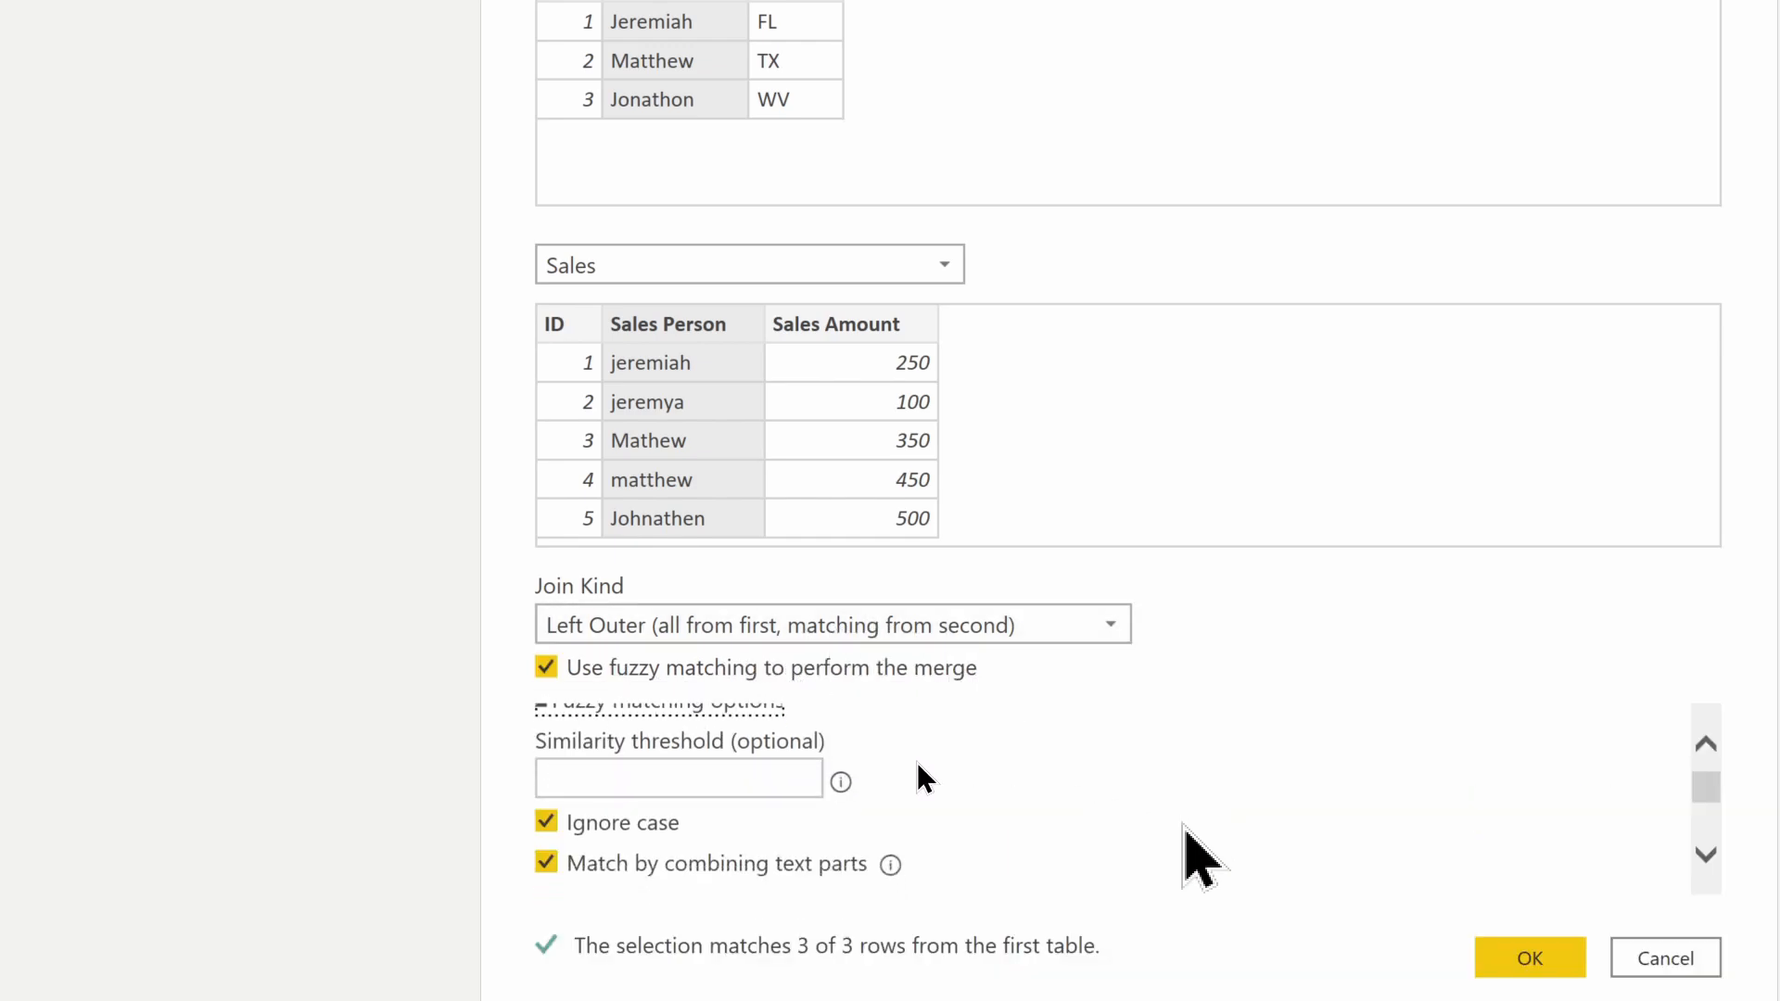
left_click(678, 776)
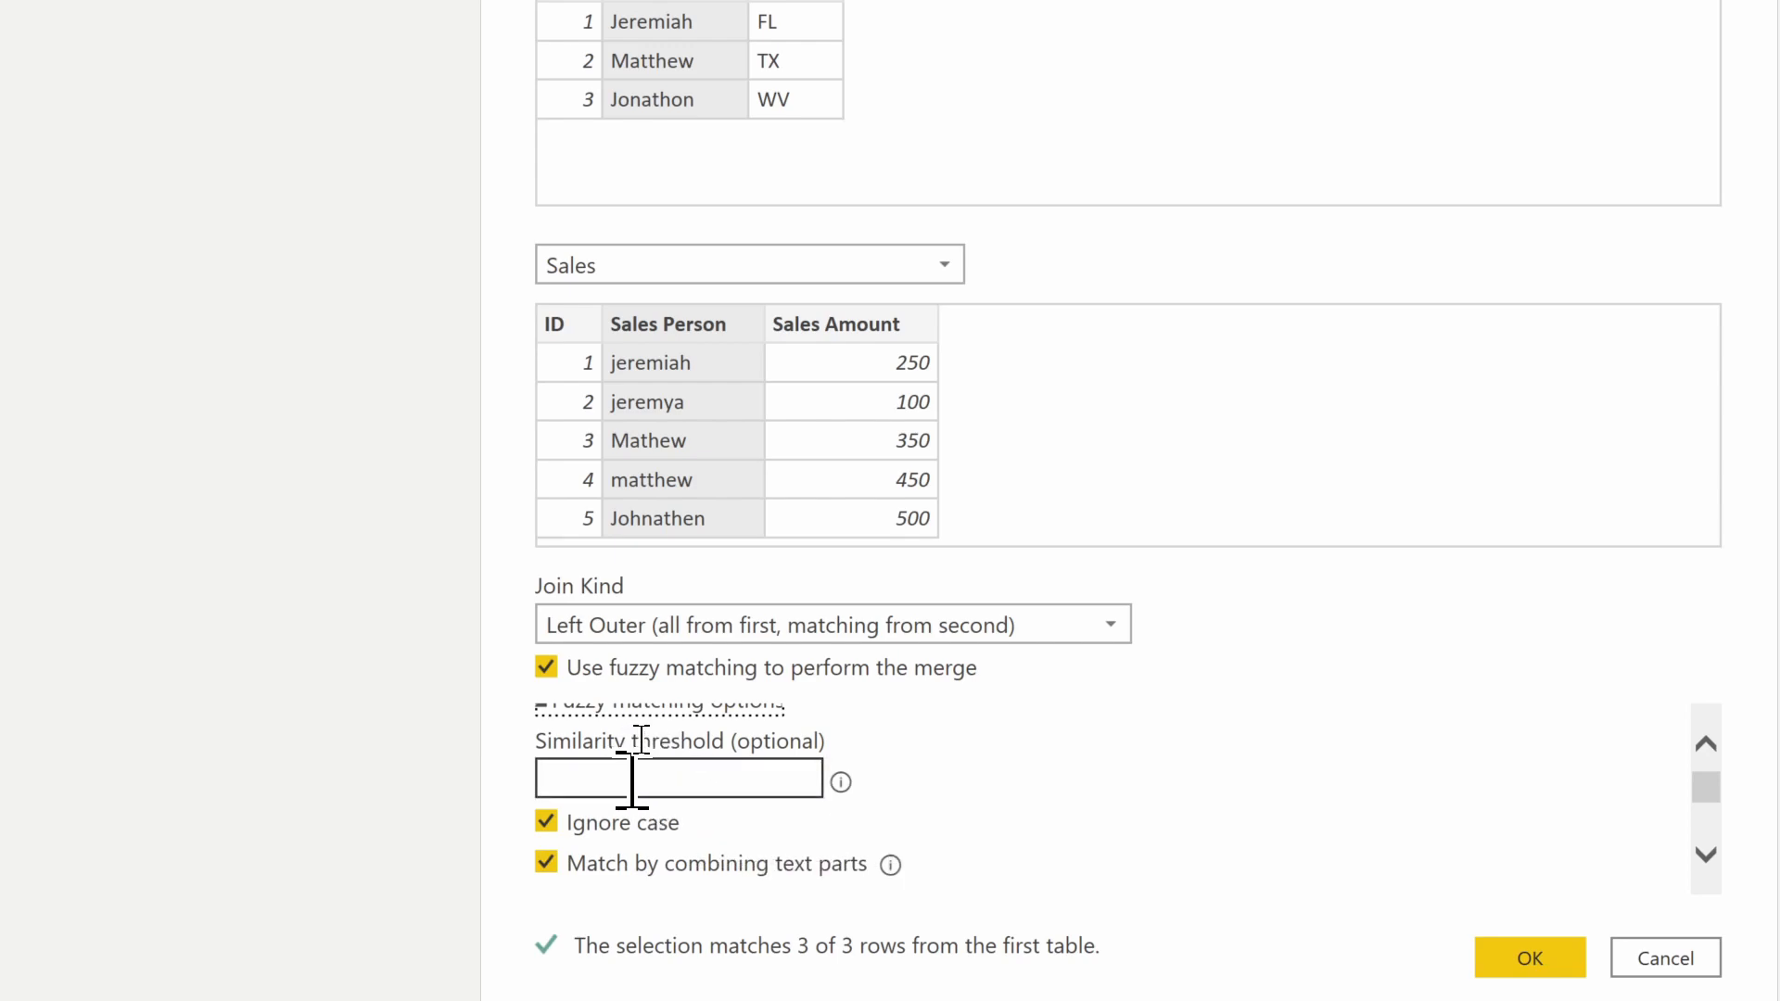
mouse_move(705, 777)
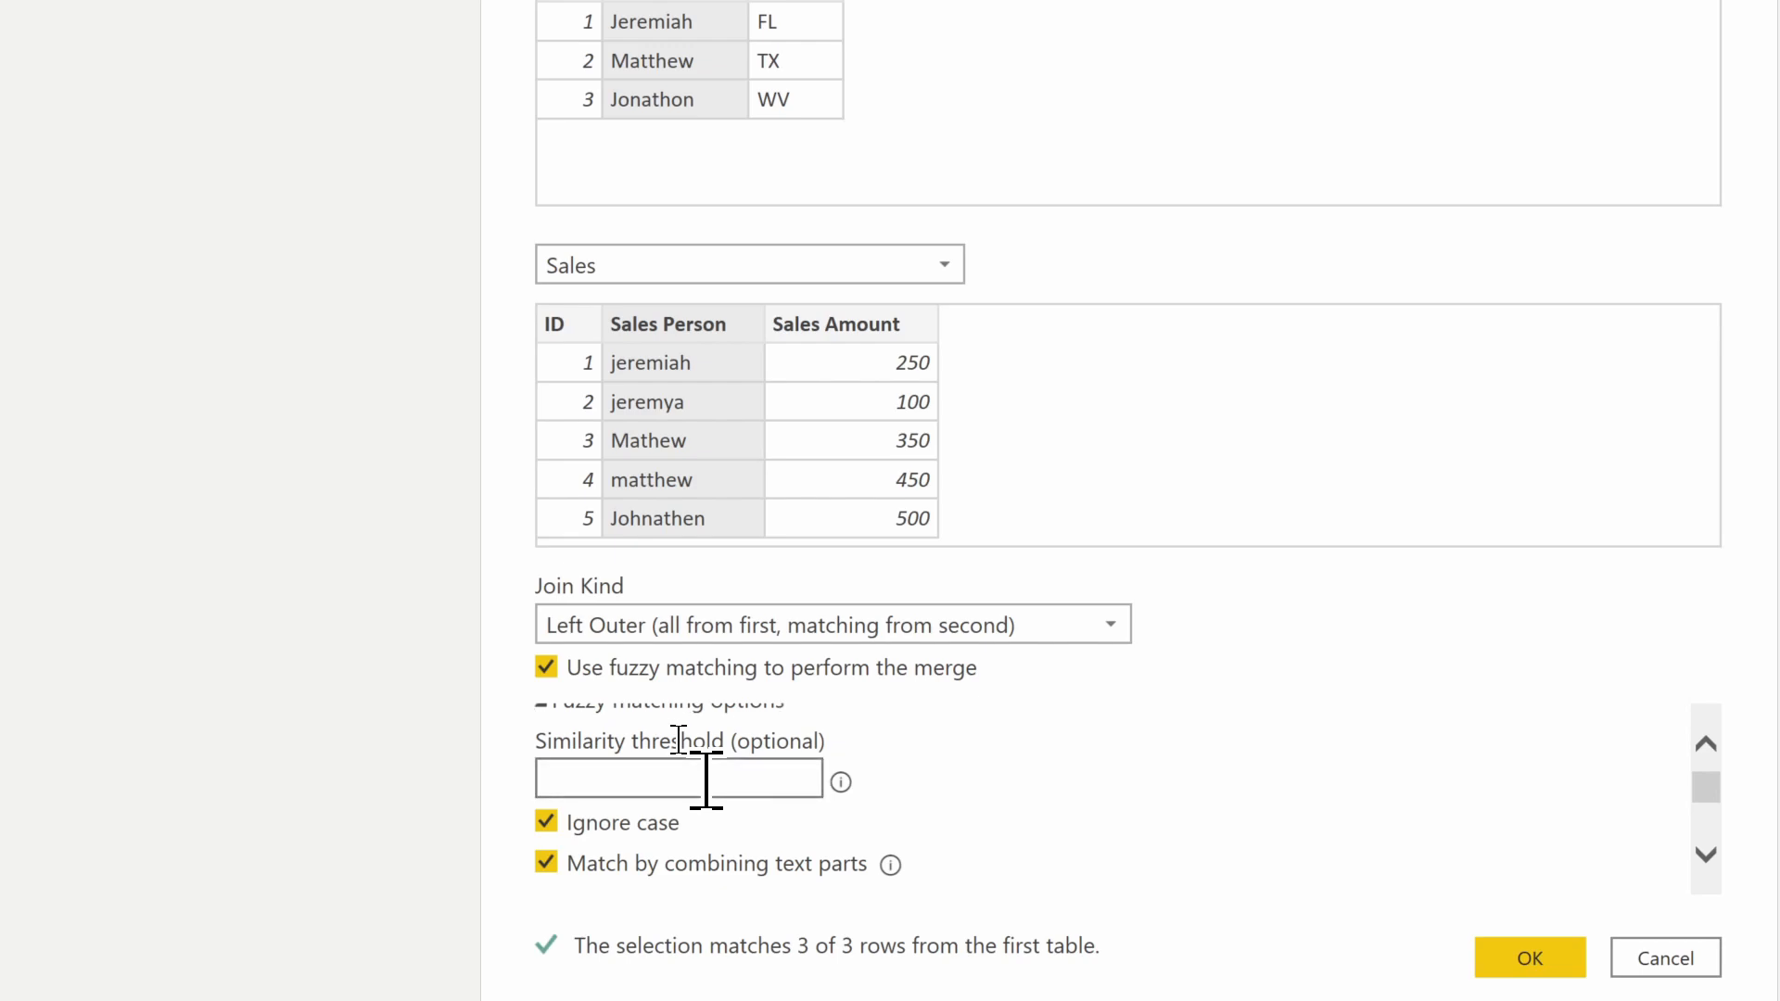
Step: Try similarity thresholds 1.00, .8, 0, 100 and 8, then settle on 0 so 3 of 3 rows match
type("1.00")
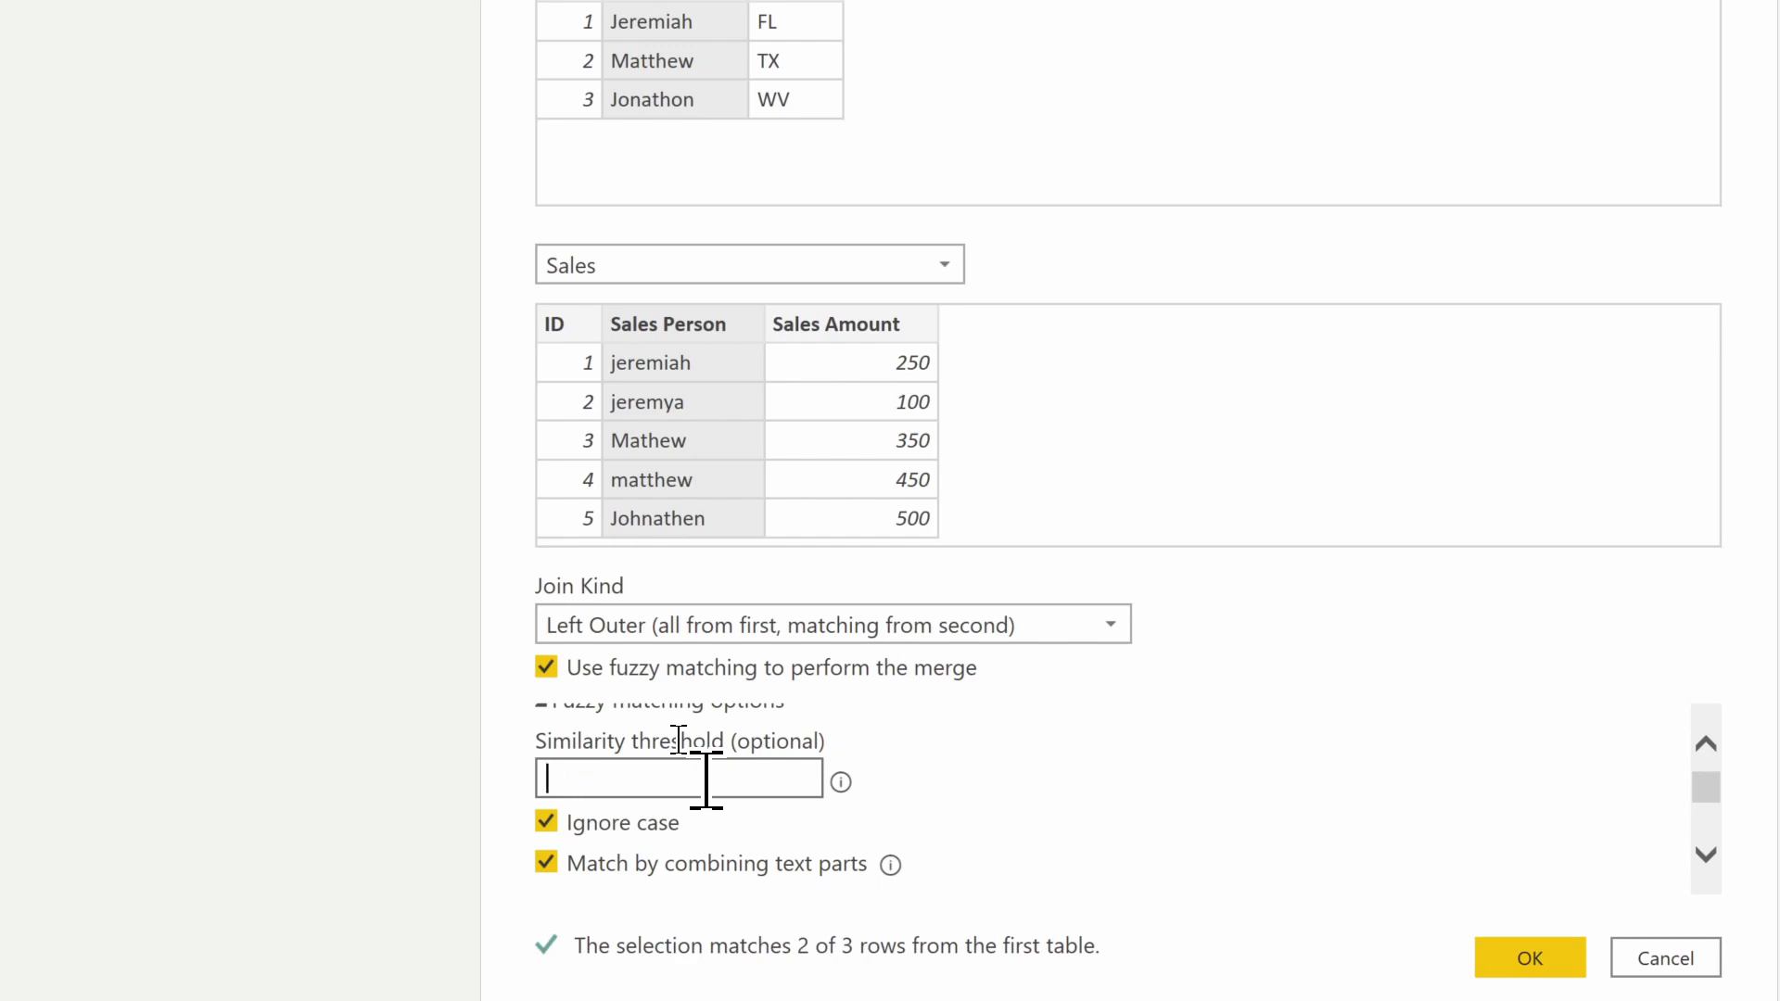
type(".8")
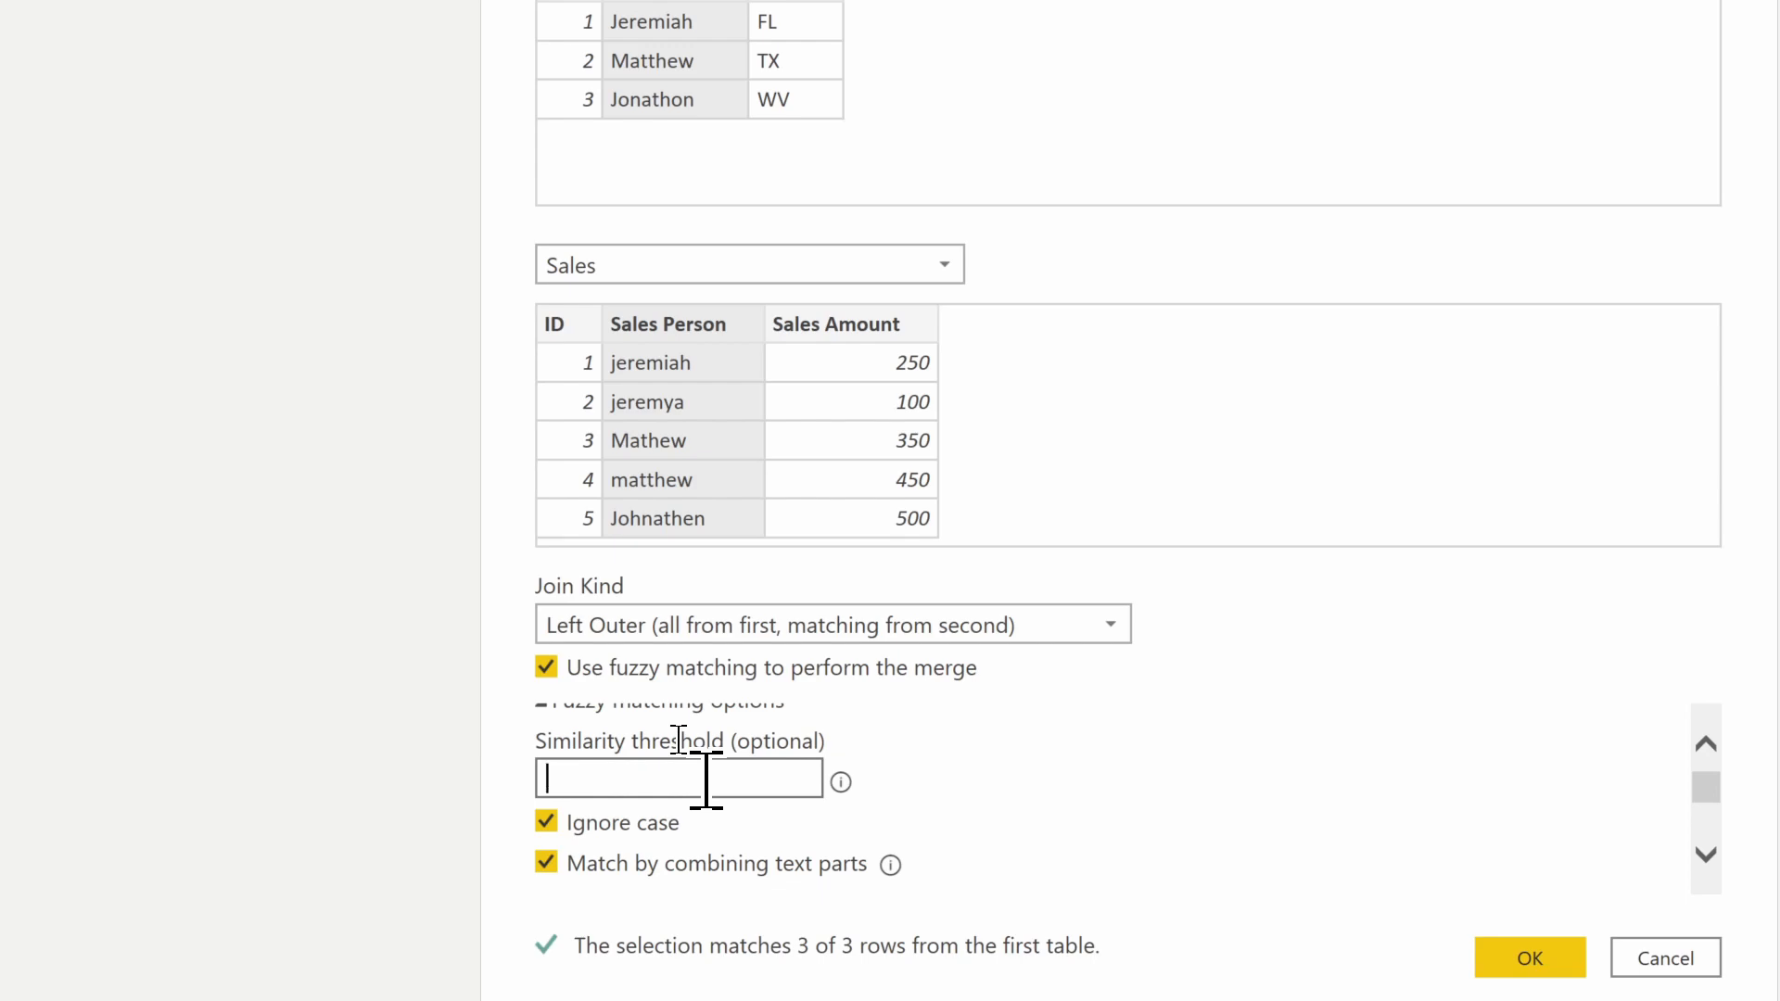
type("0")
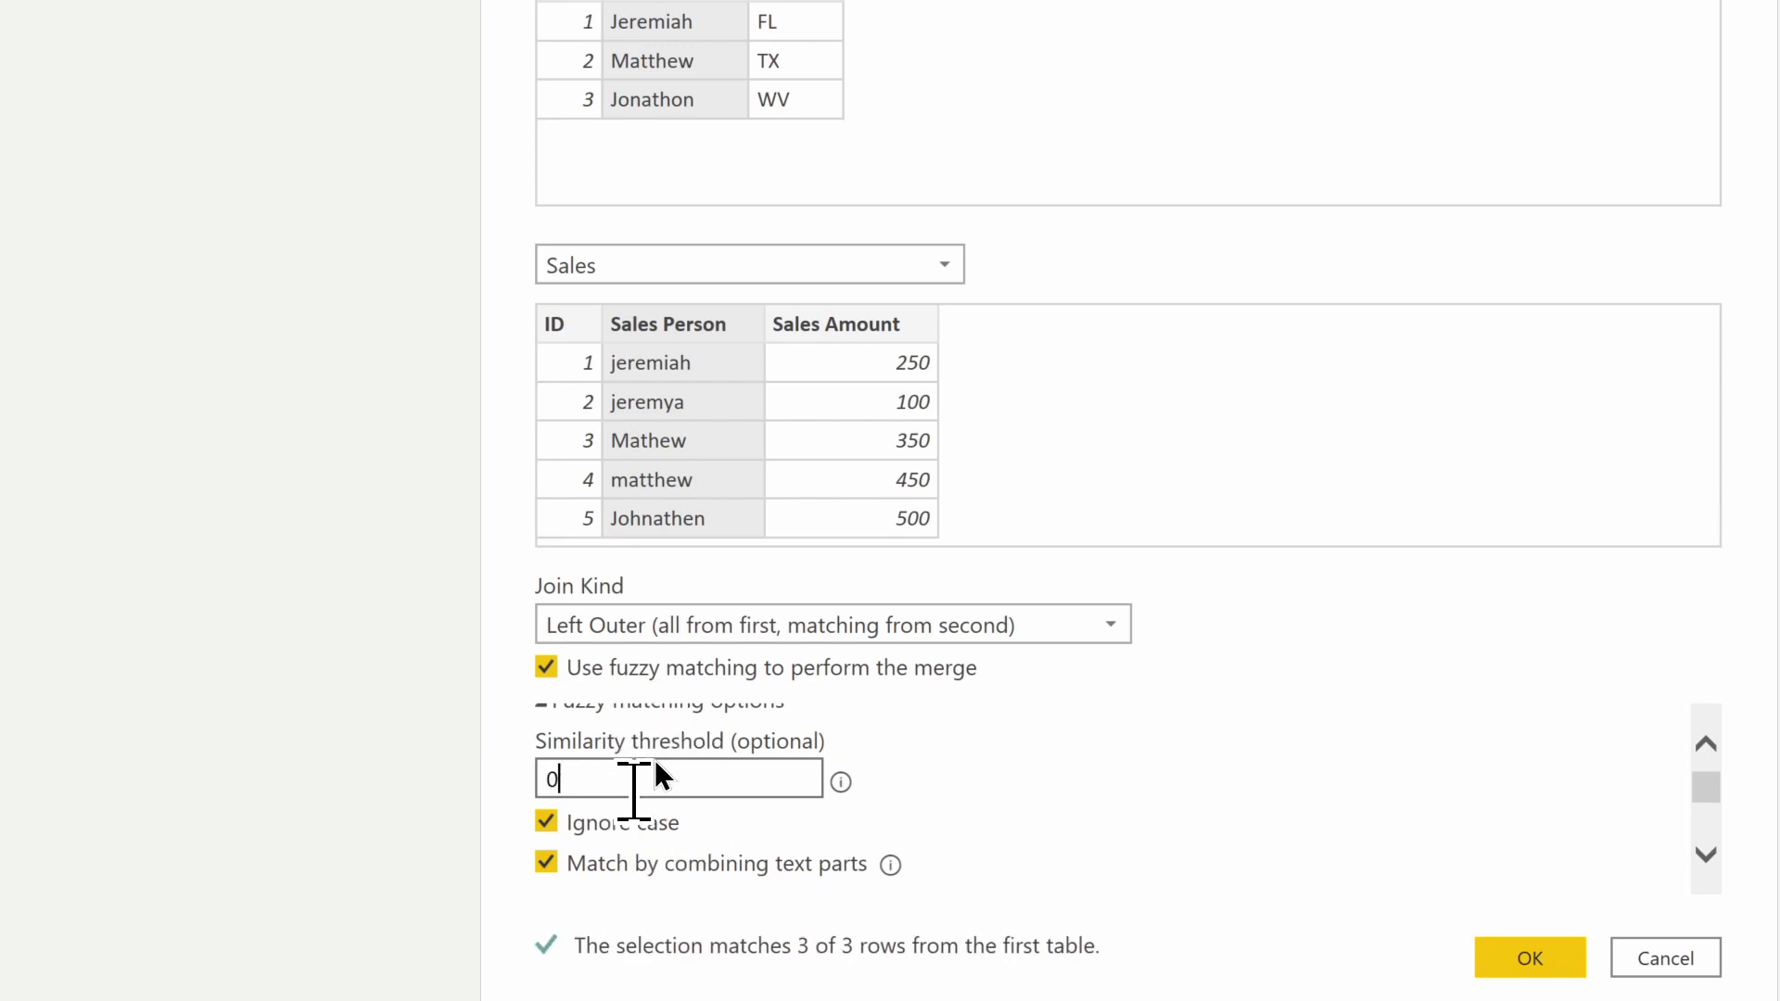
scroll("down", 3)
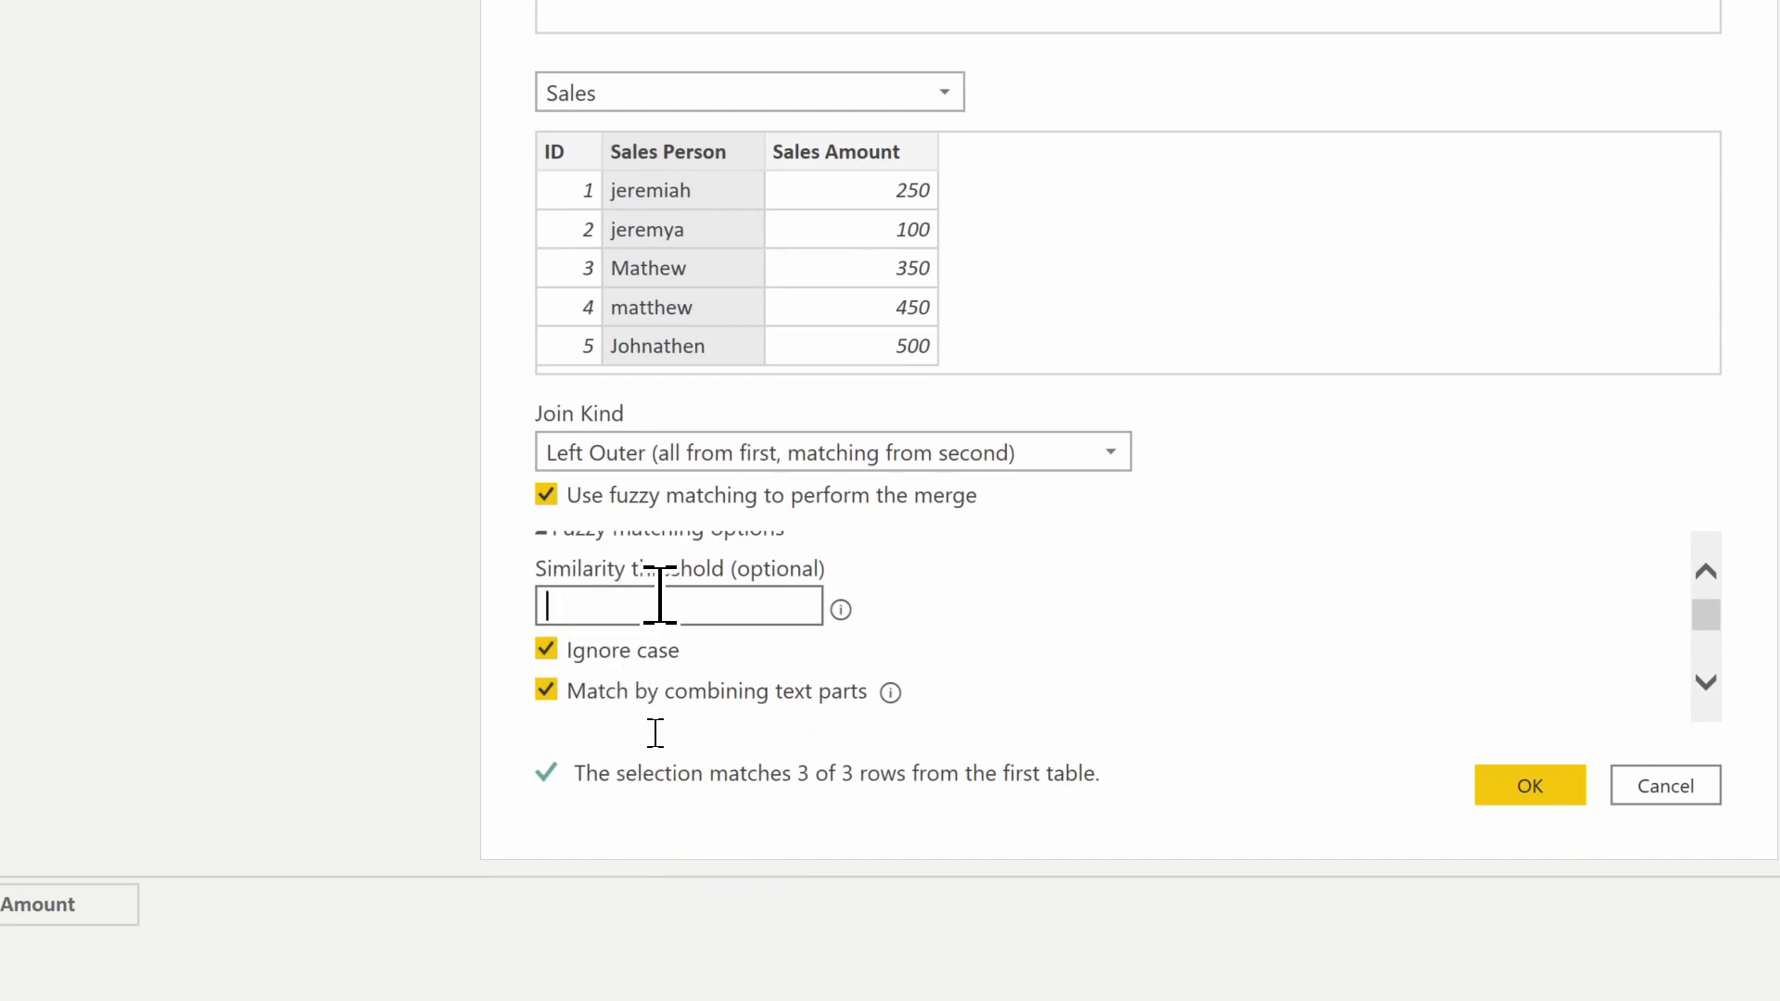
type("100")
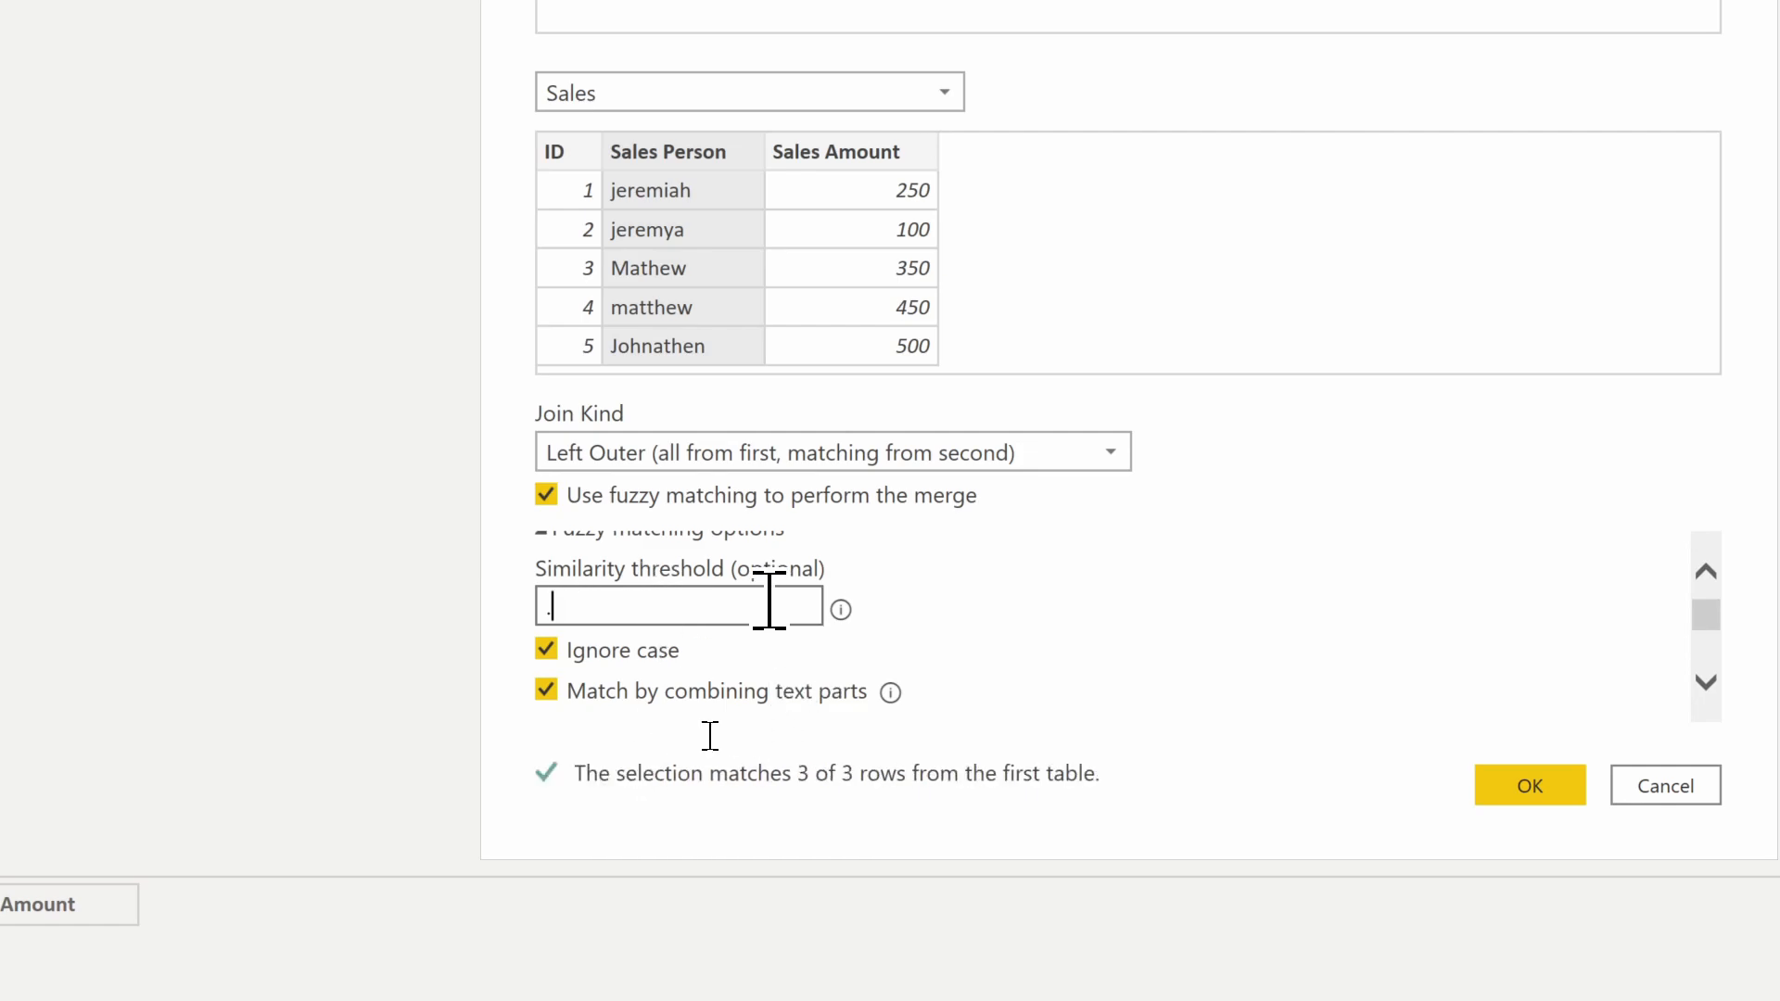
type("8")
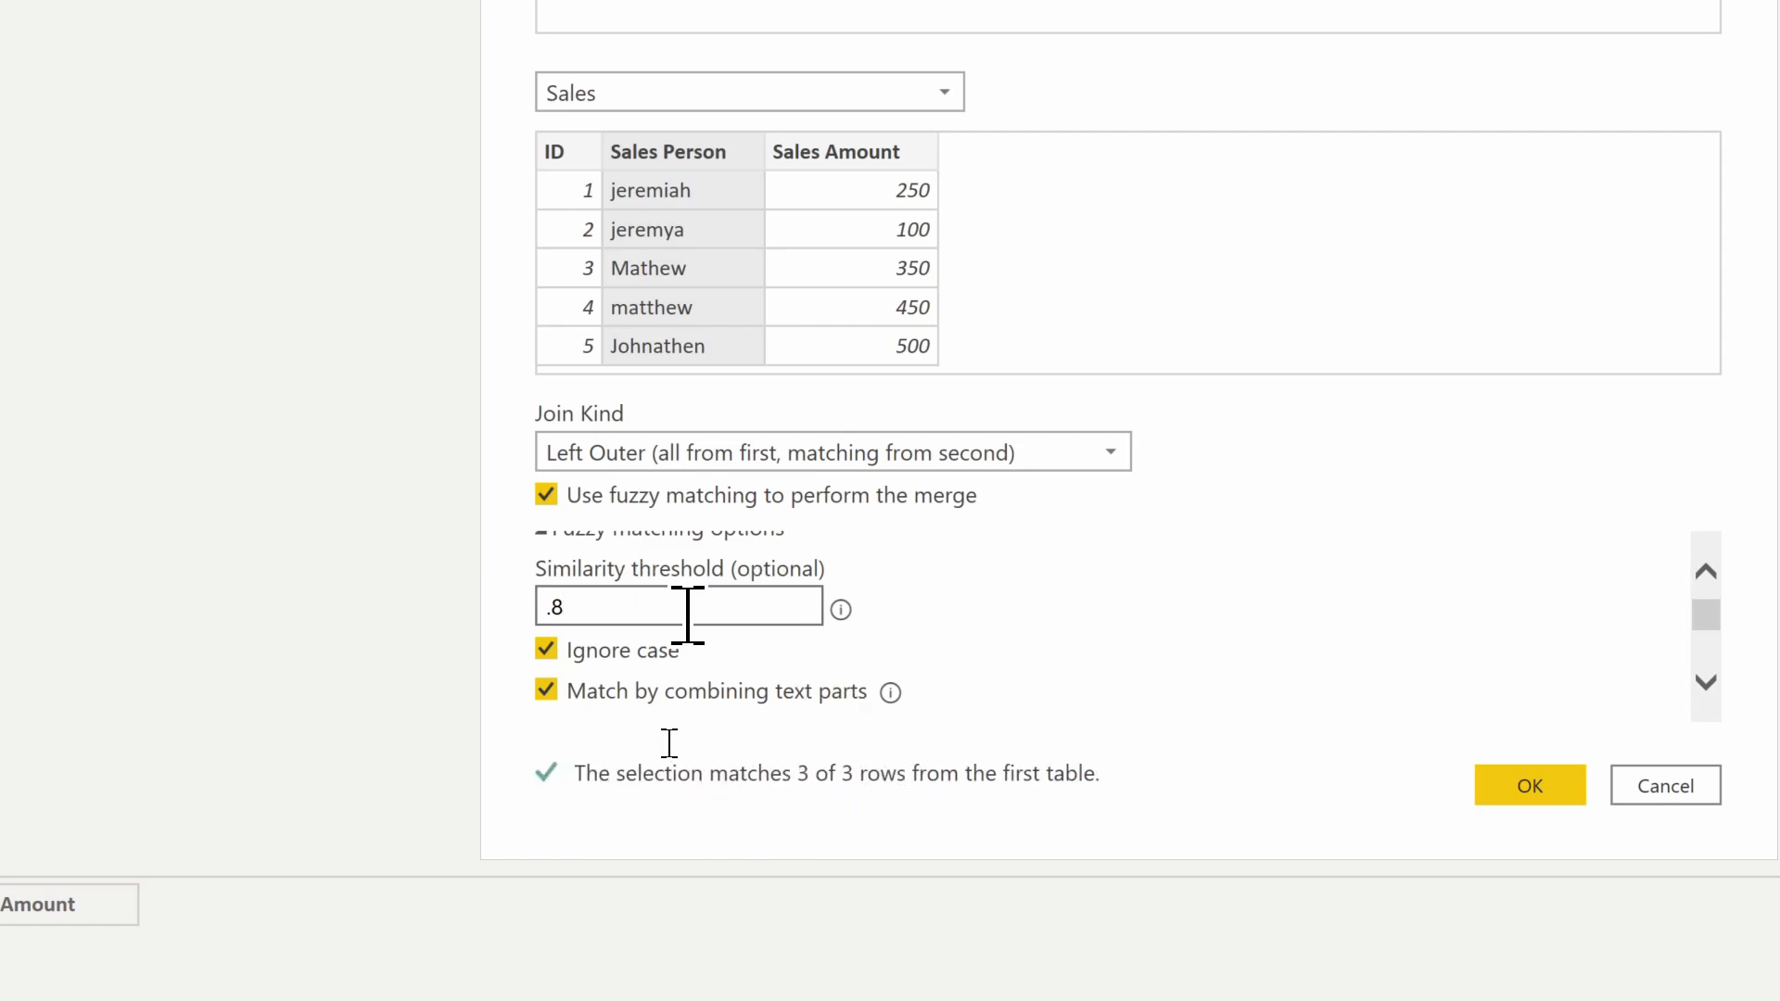
key("Backspace")
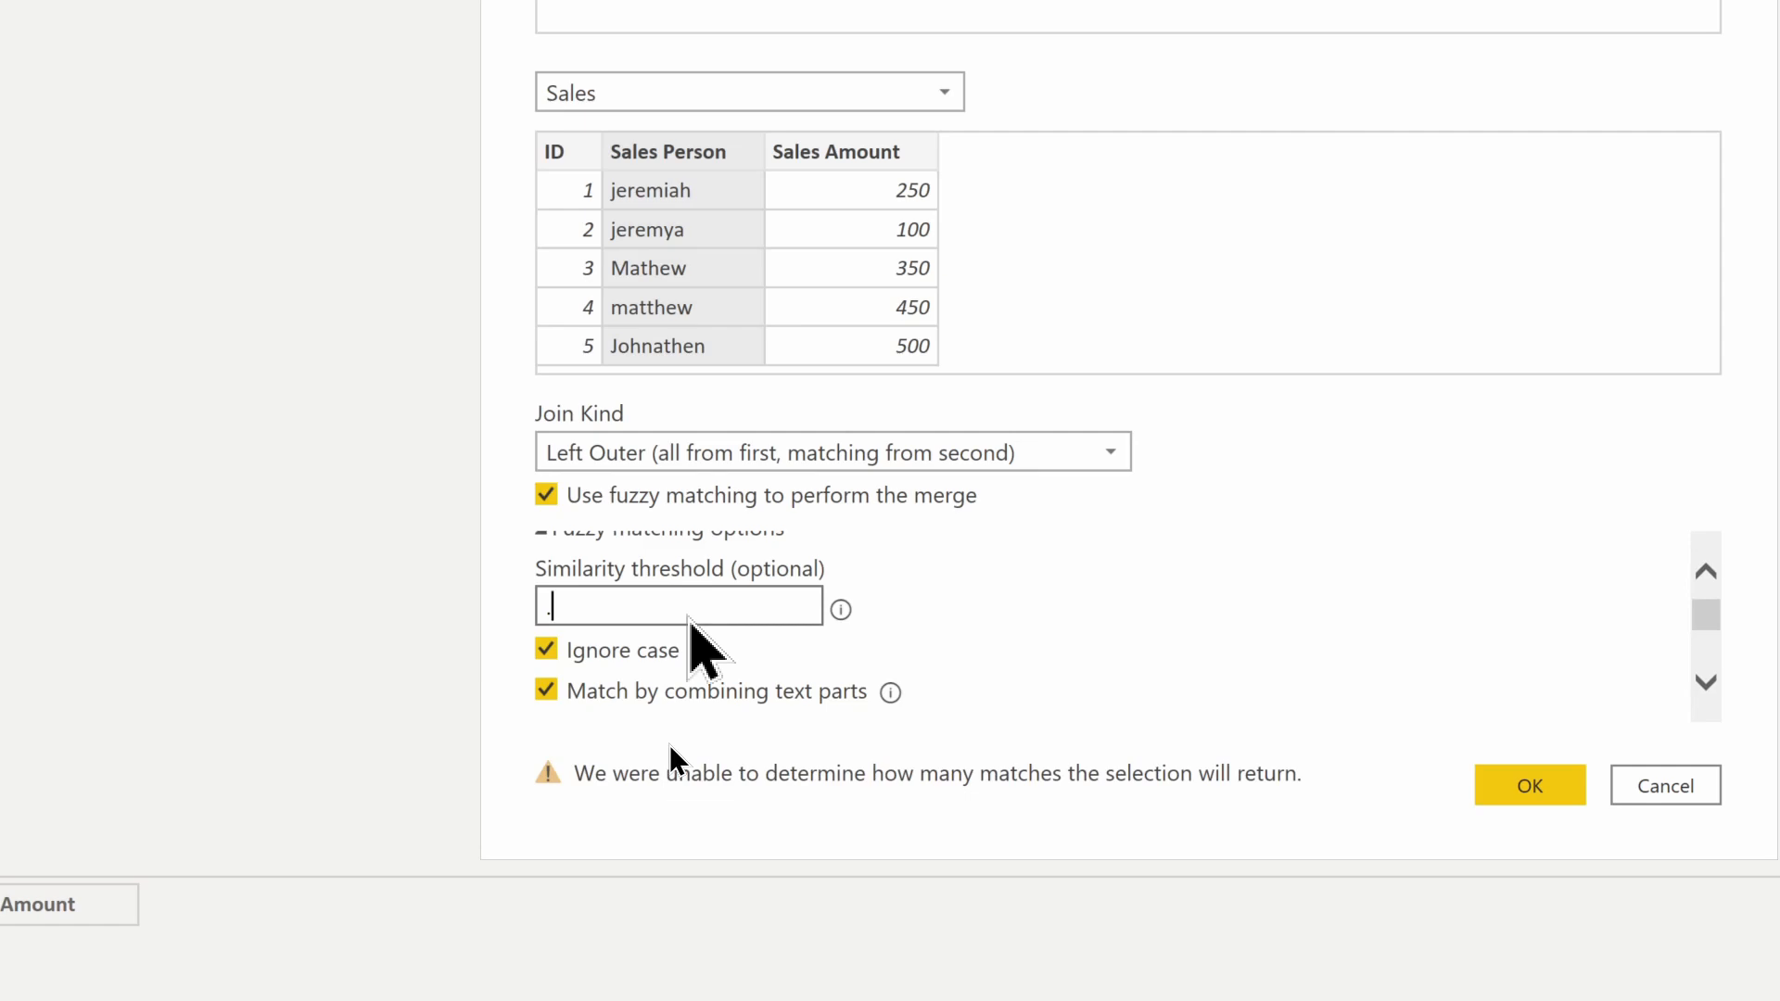
key("backspace")
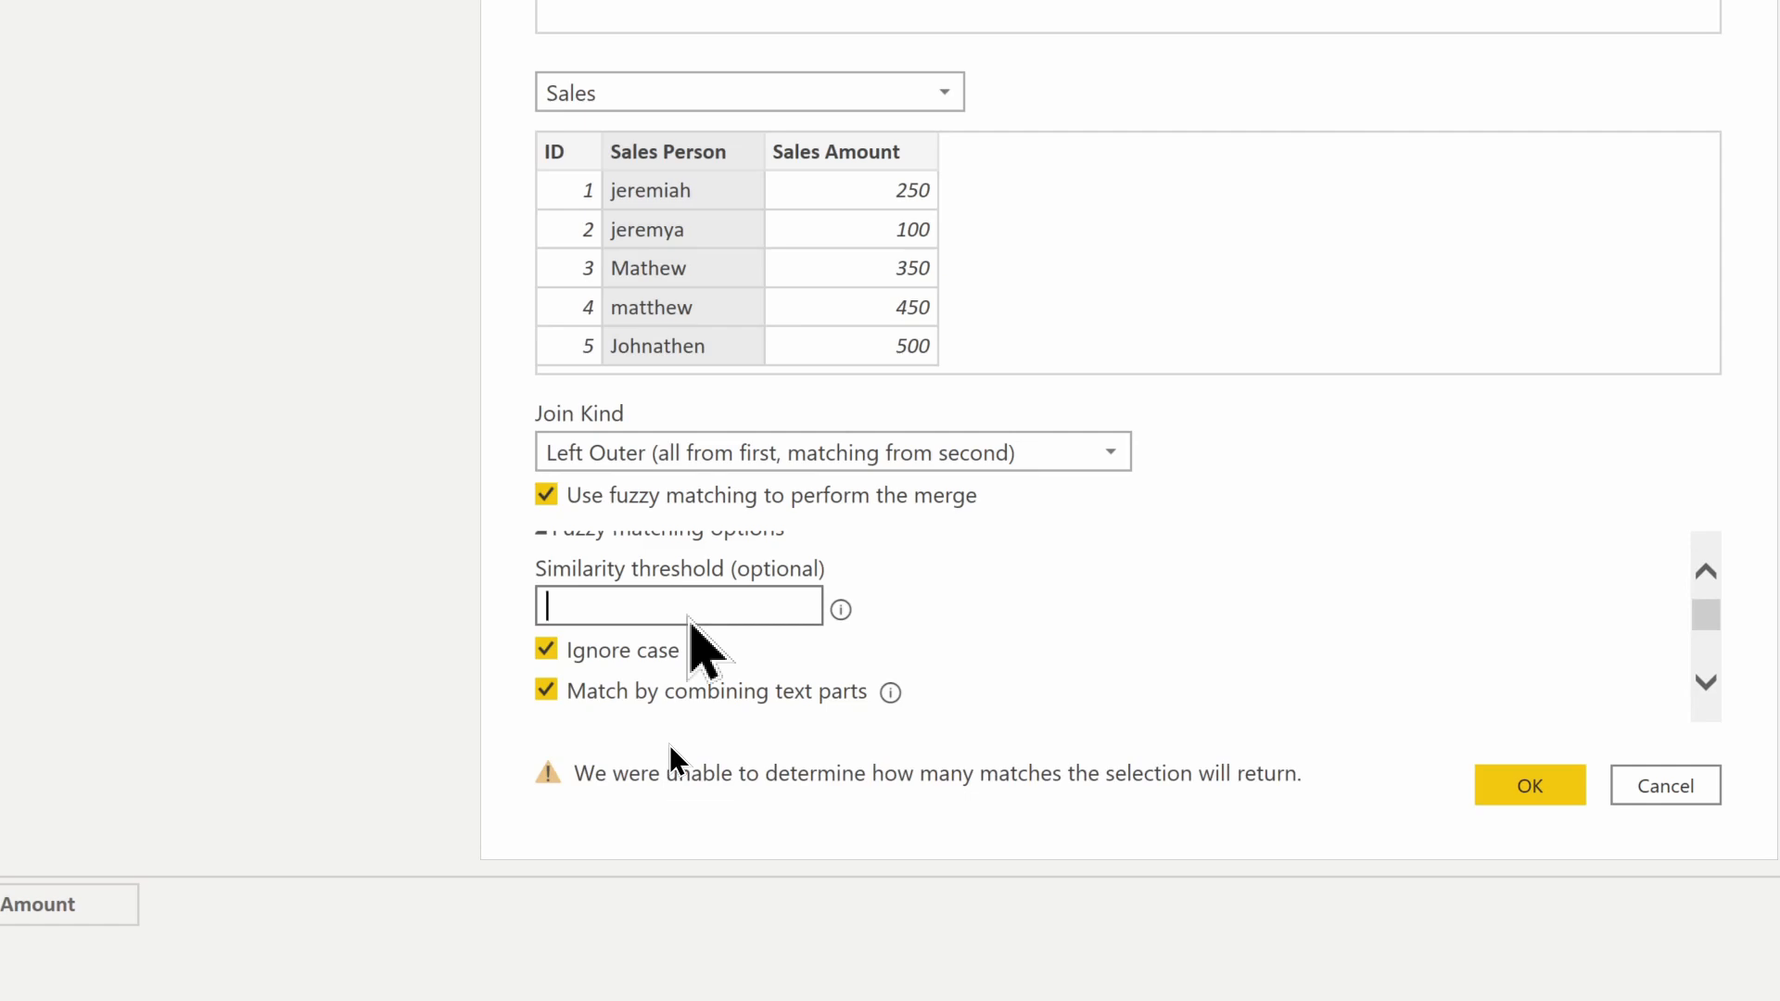
type("0")
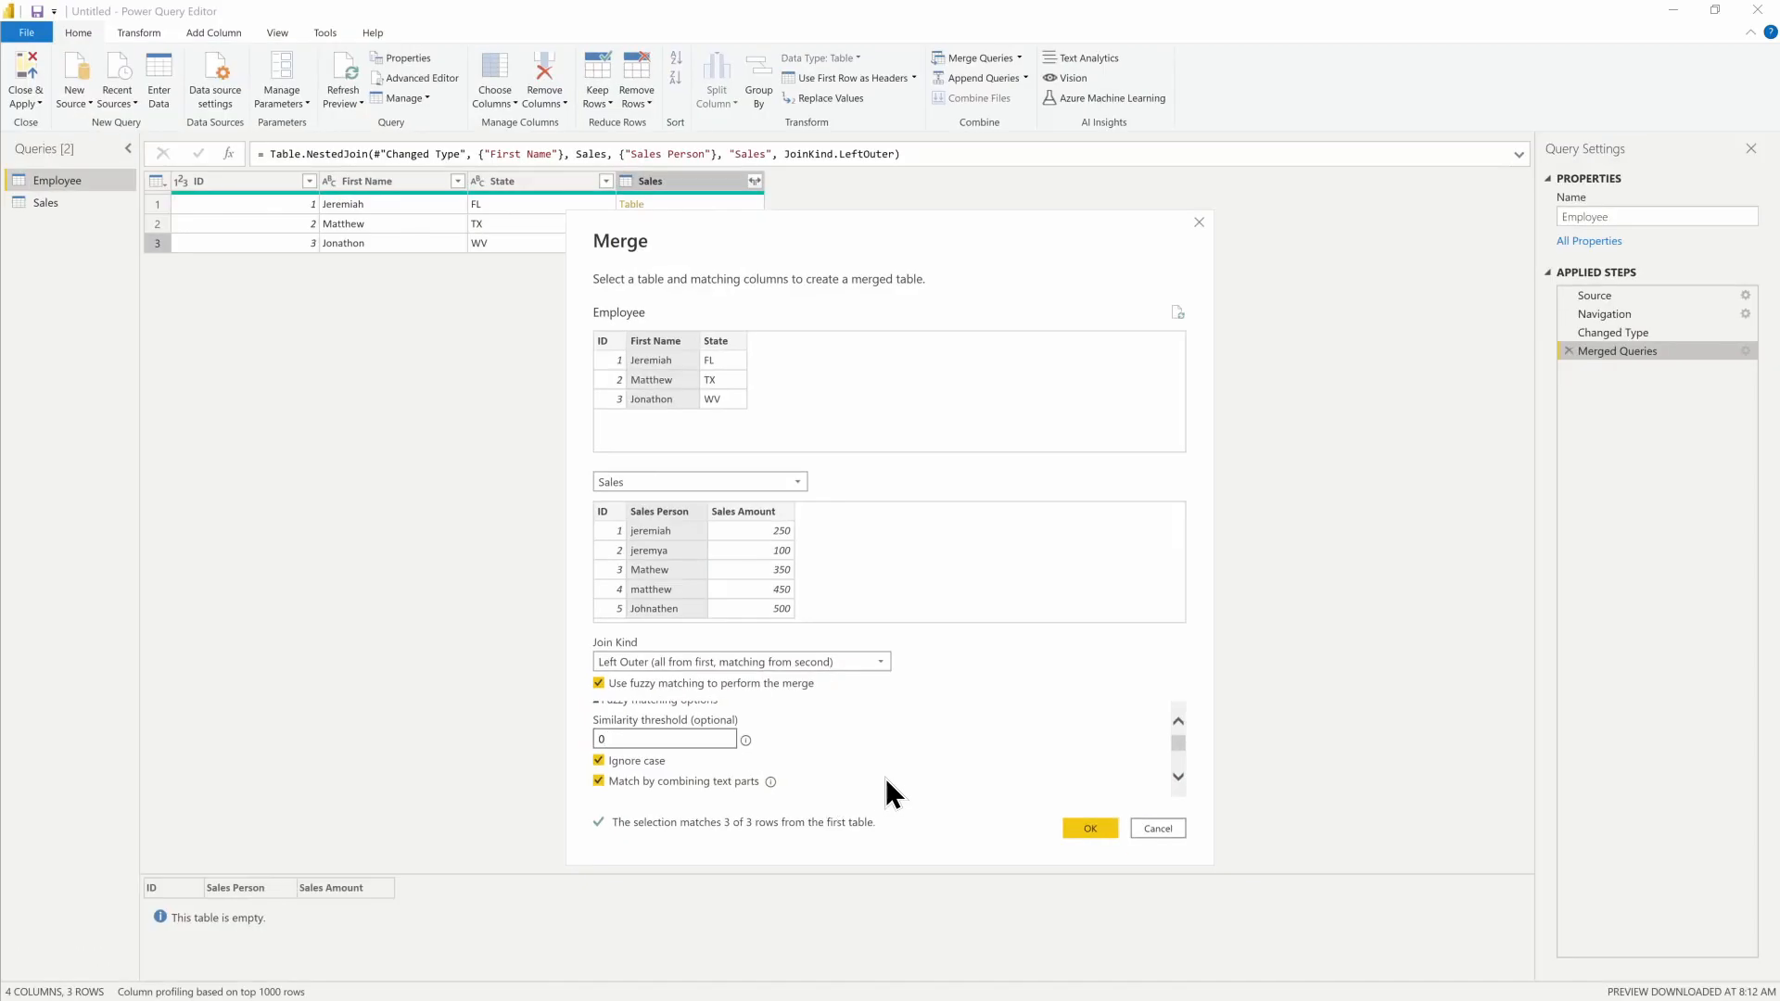
Step: Apply the fuzzy merge at threshold 0, adding a Sales column of nested tables
scroll("down", 3)
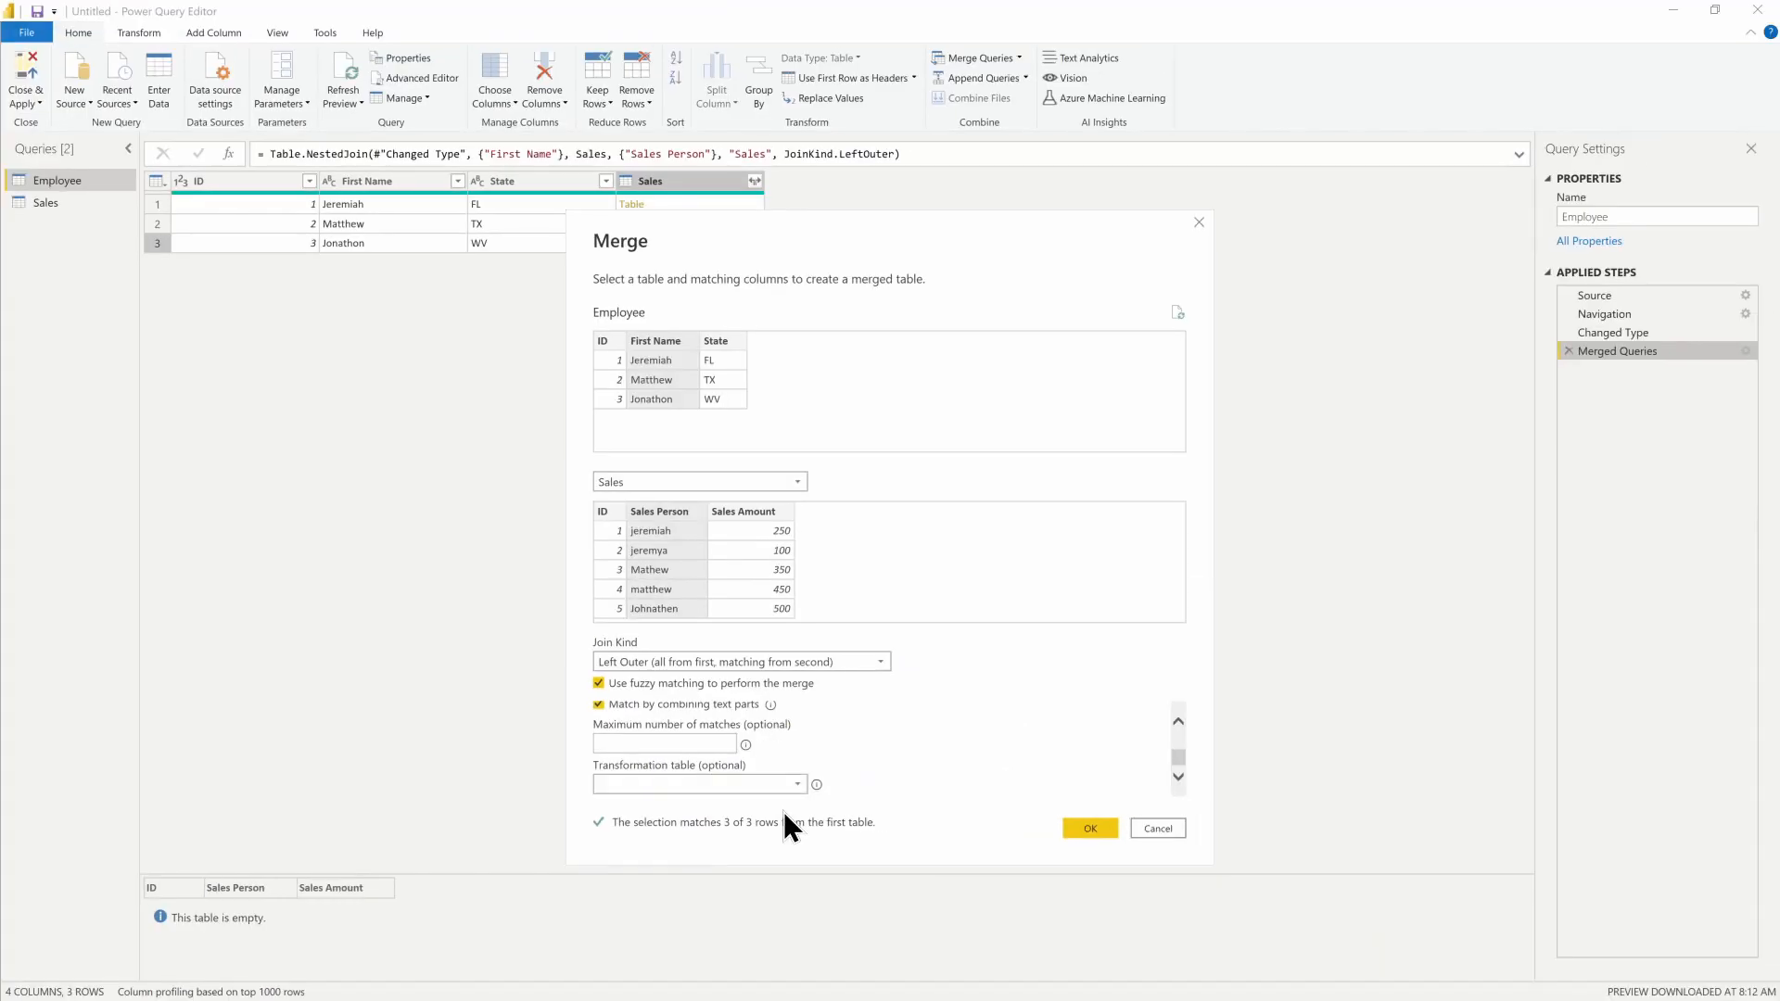
left_click(1088, 827)
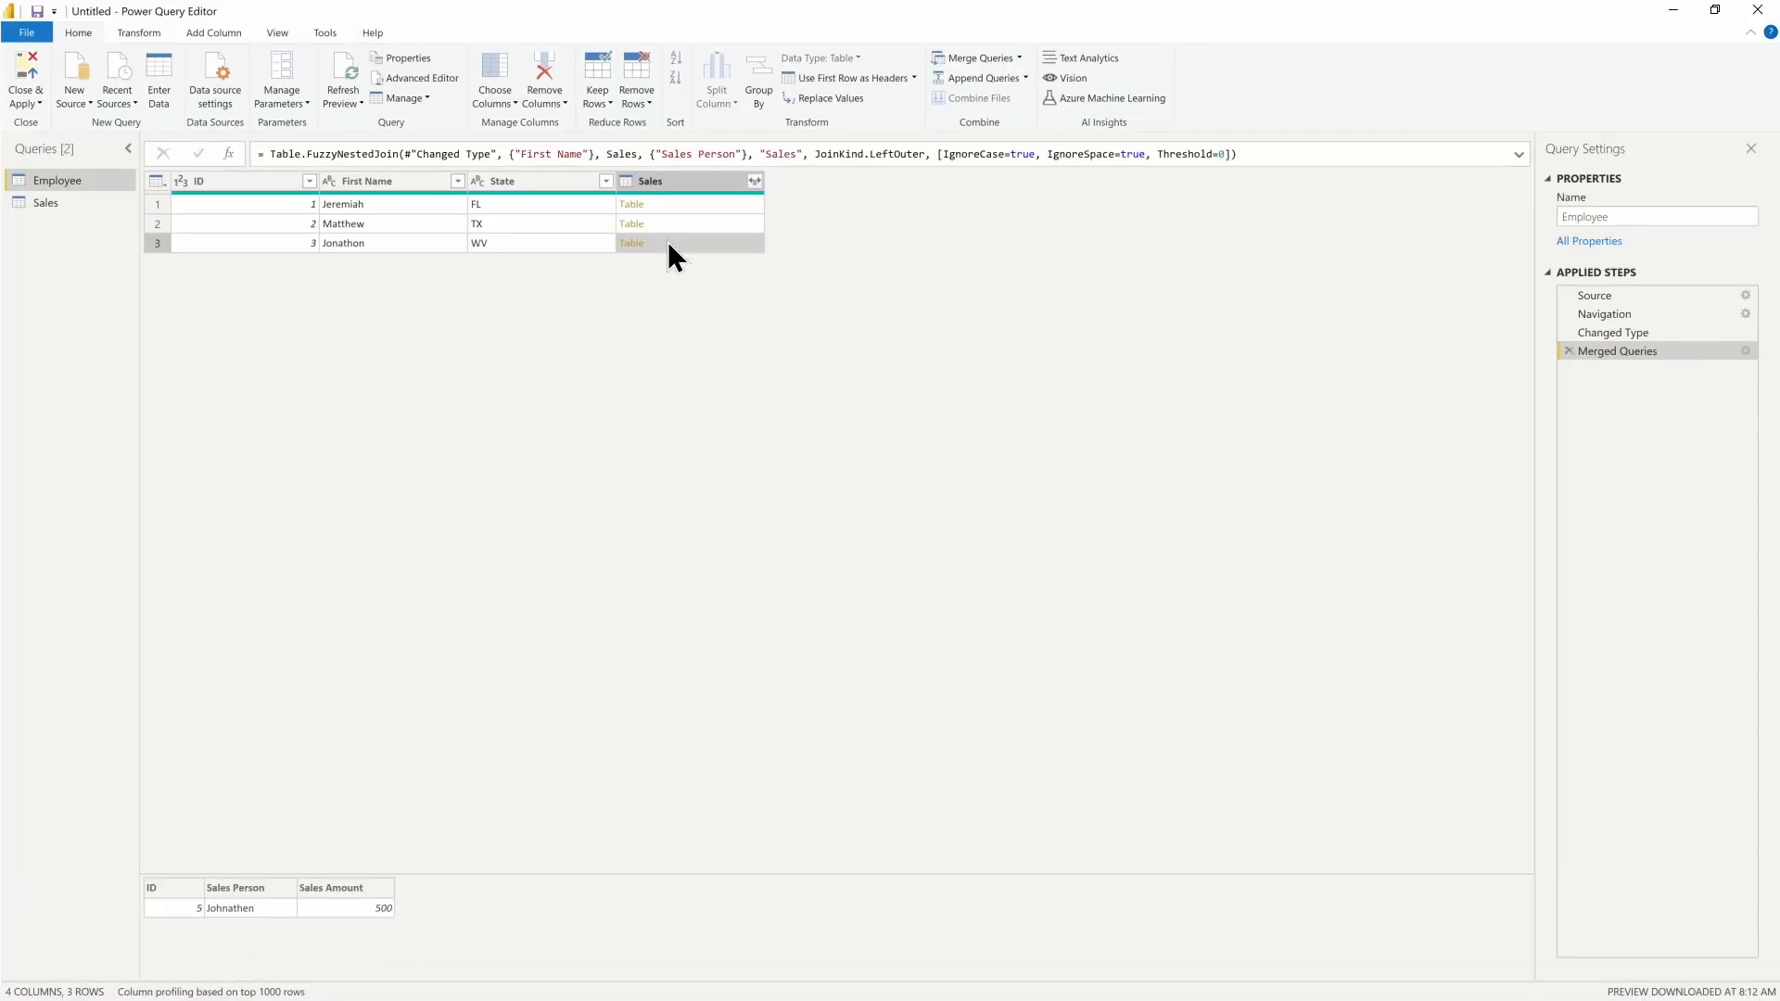
mouse_move(249, 884)
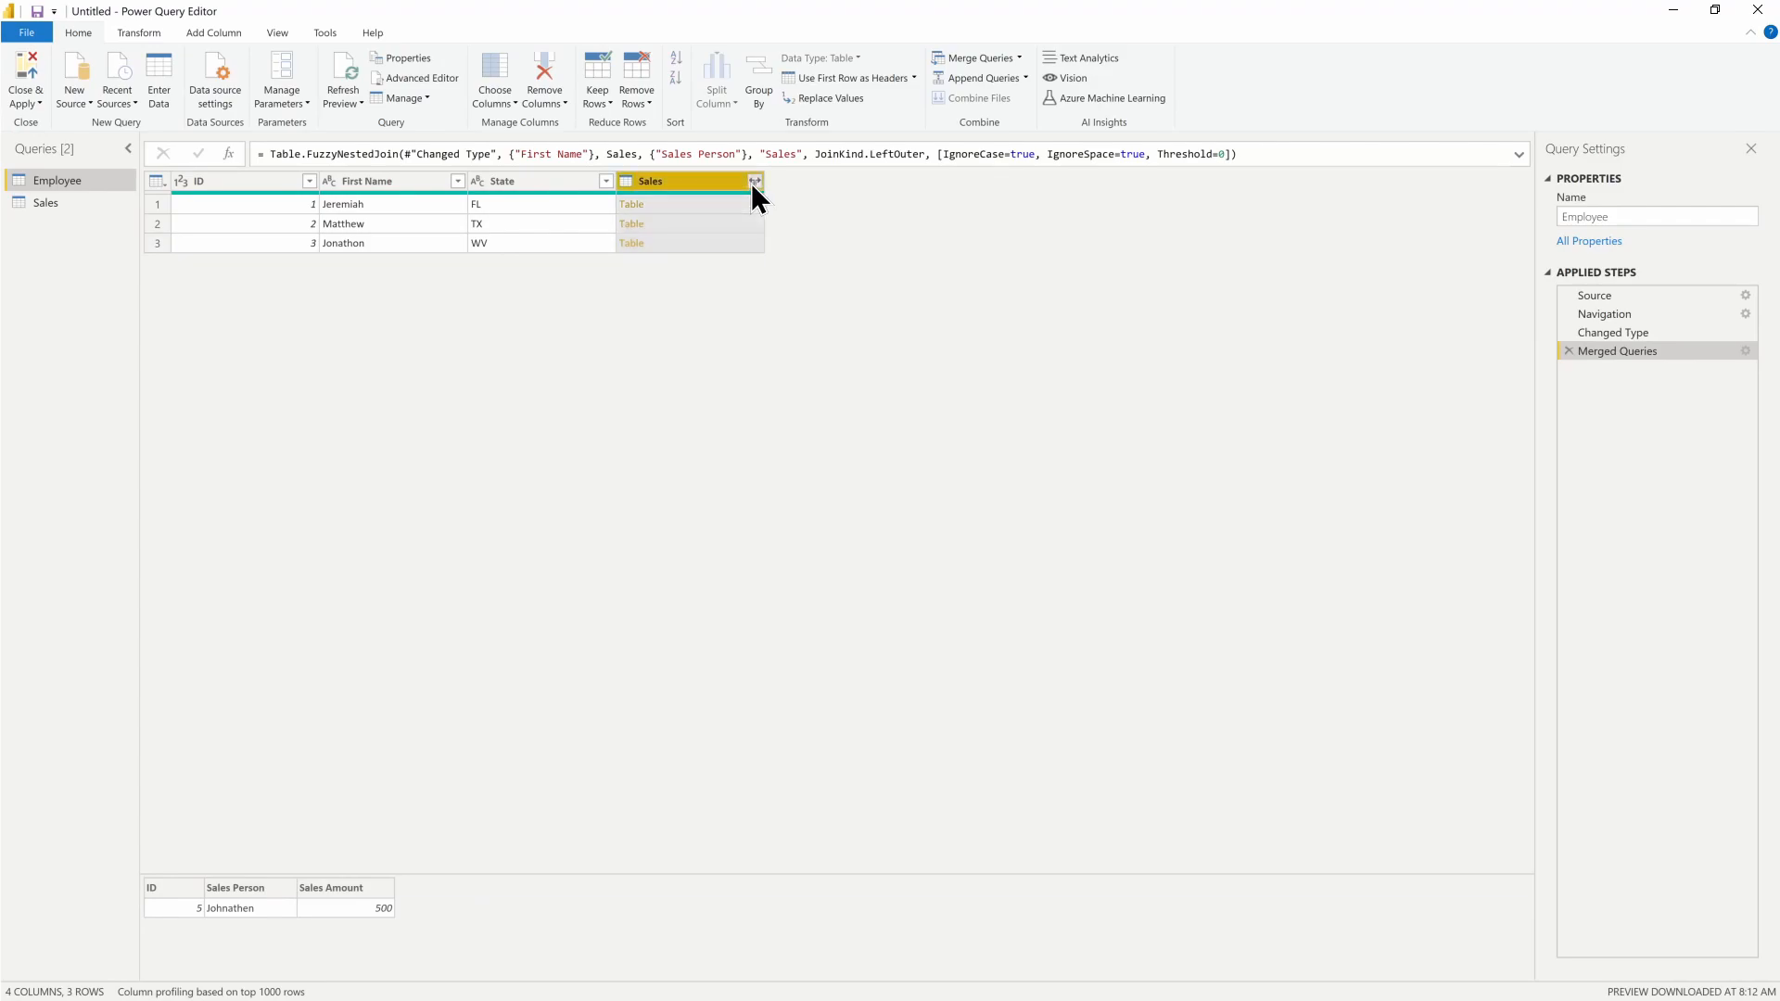
Step: Expand the Sales column to Sales Amount only, giving five employee rows with sales amounts
left_click(755, 180)
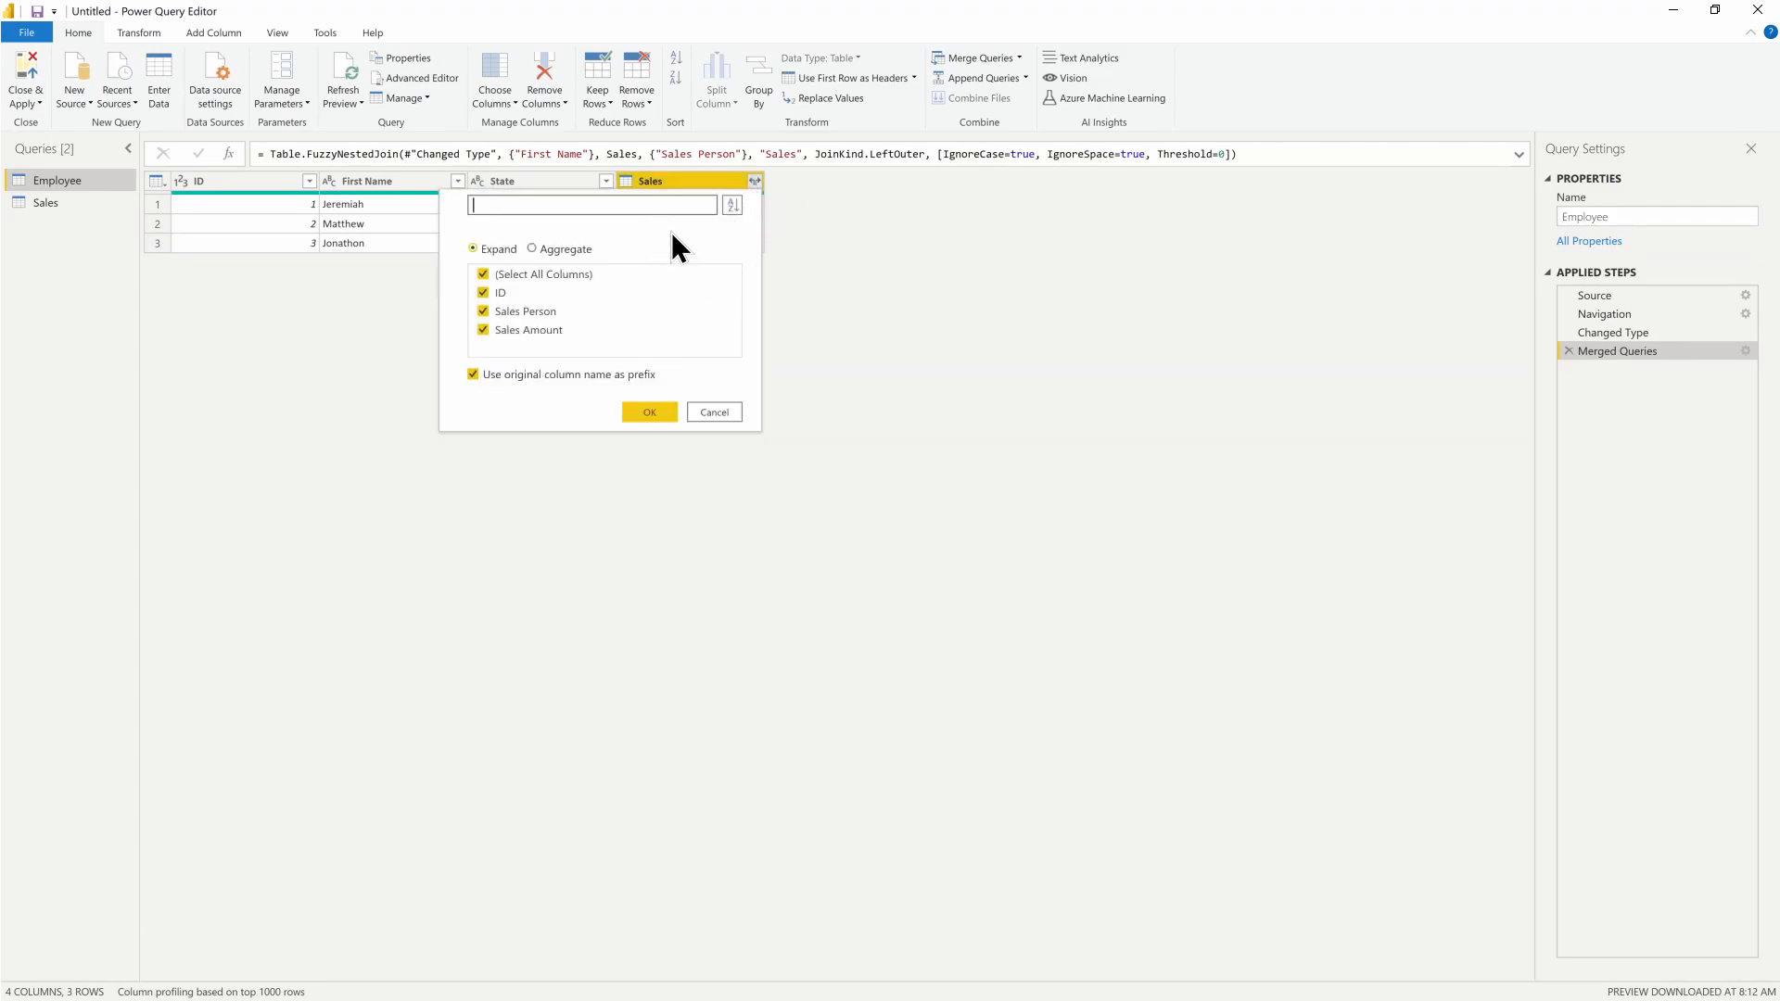
left_click(484, 311)
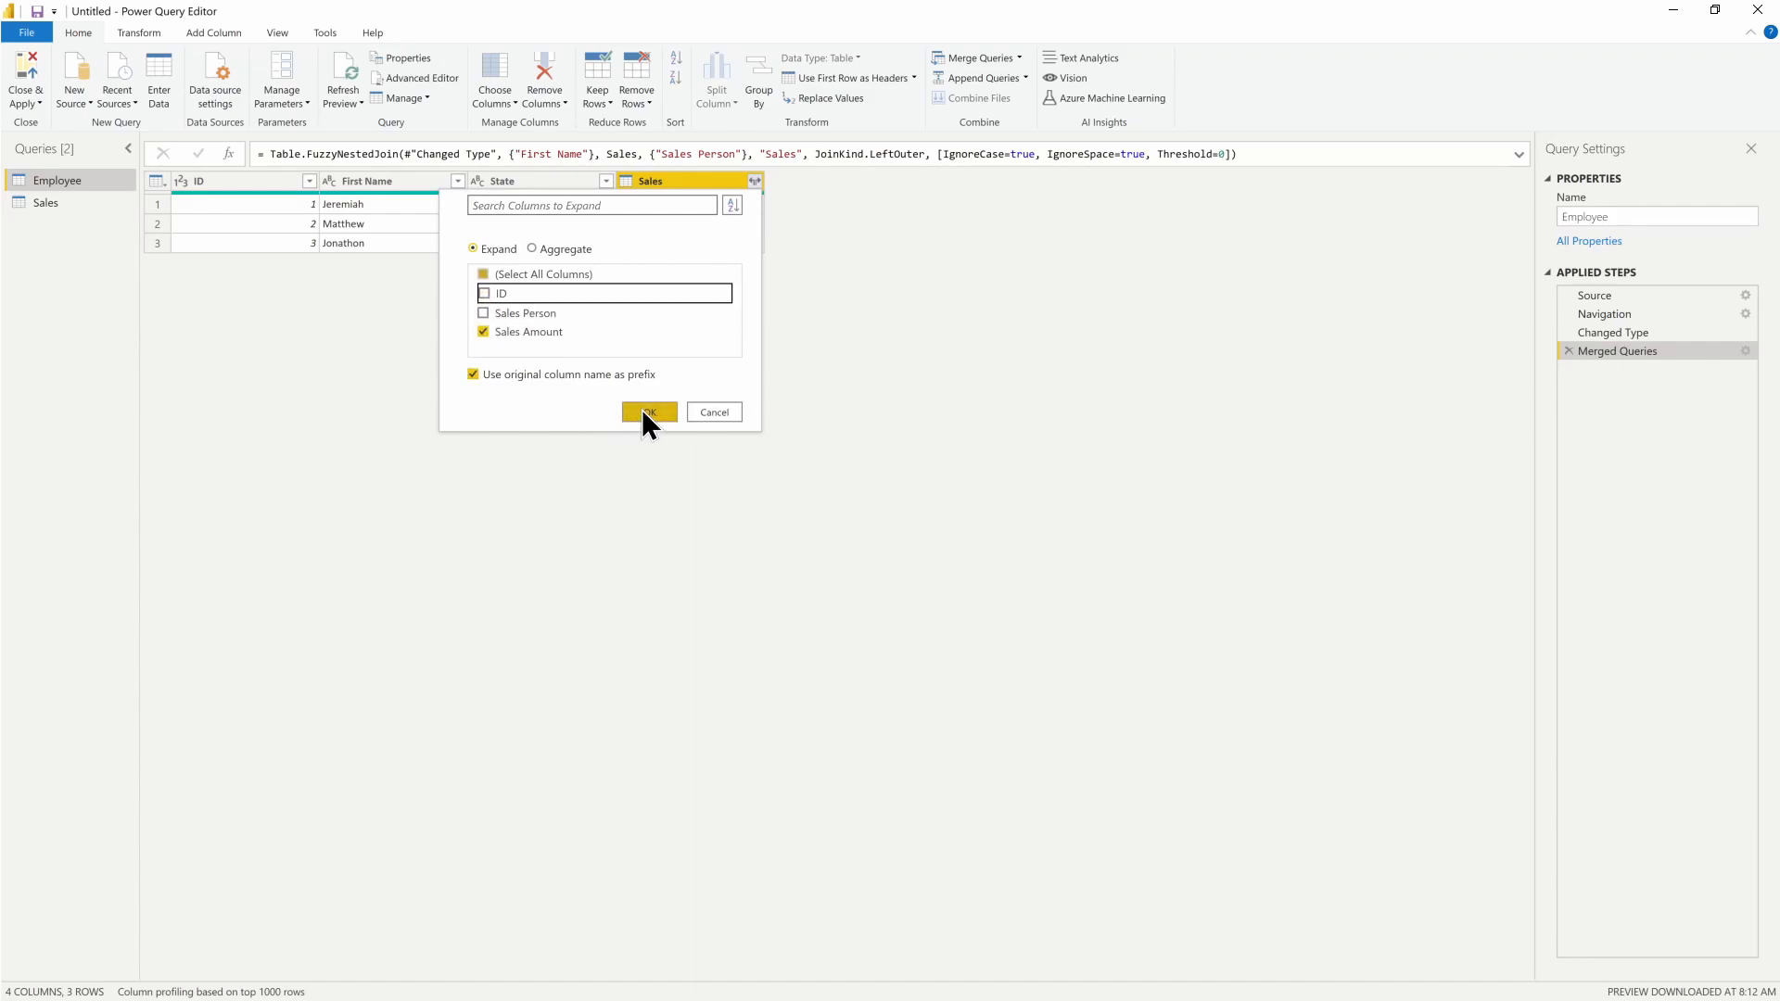
left_click(649, 411)
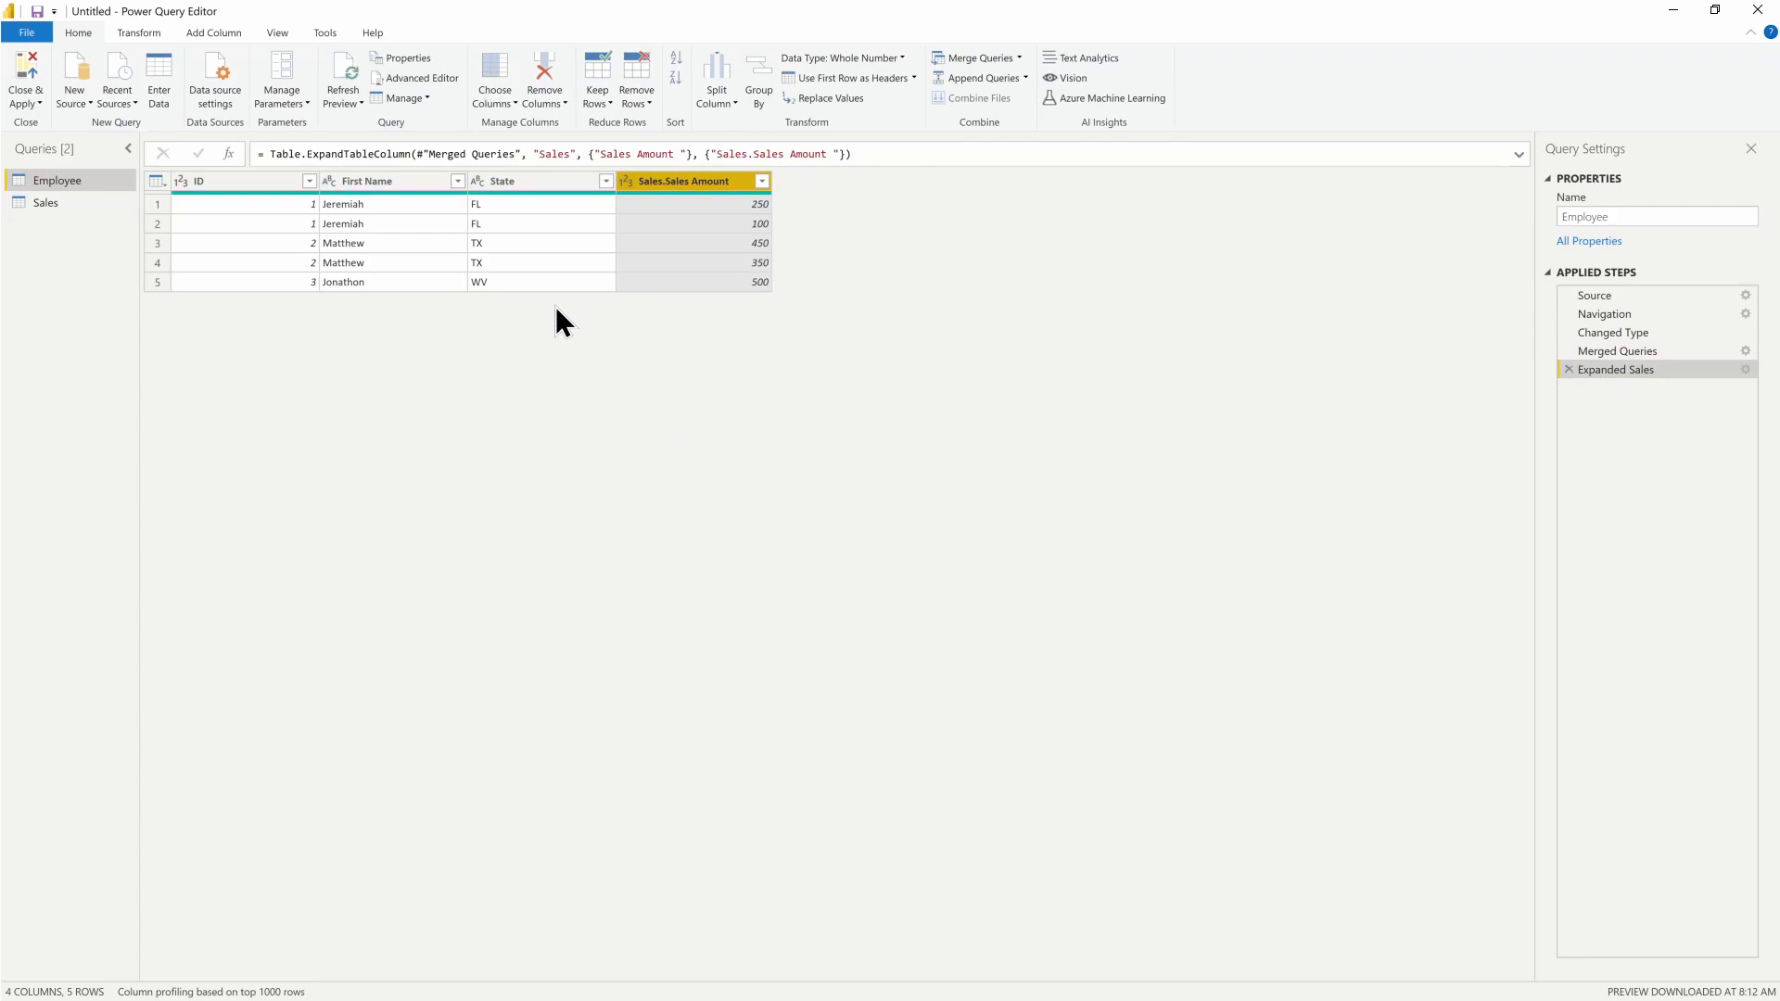